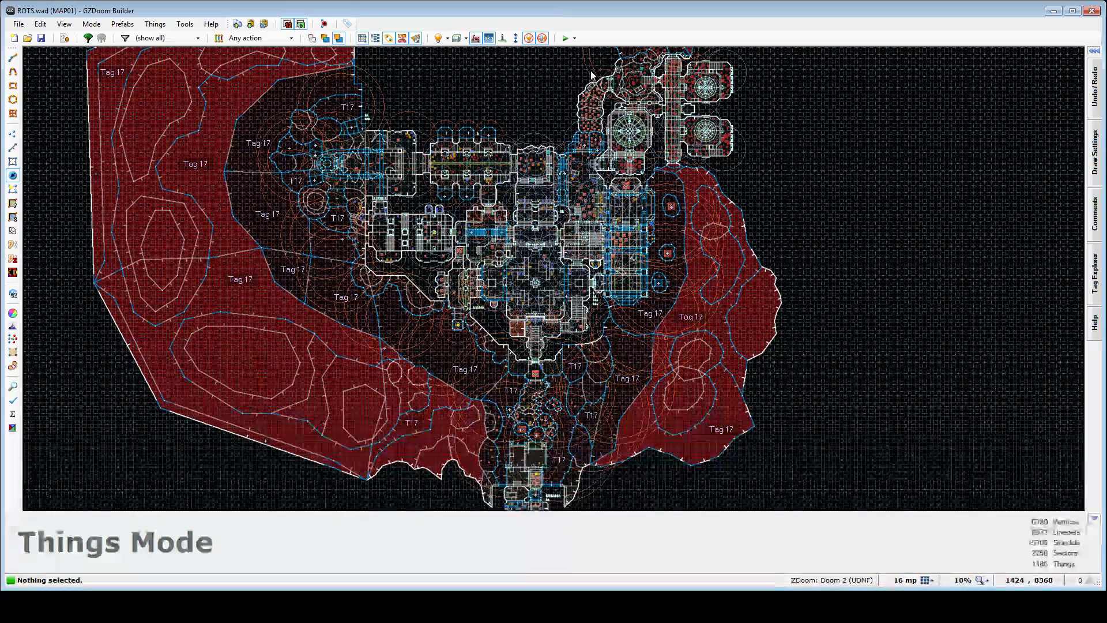
Zoom around MAP01 in Things Mode to review the central cross-shaped hall and its things
scroll("up", 3)
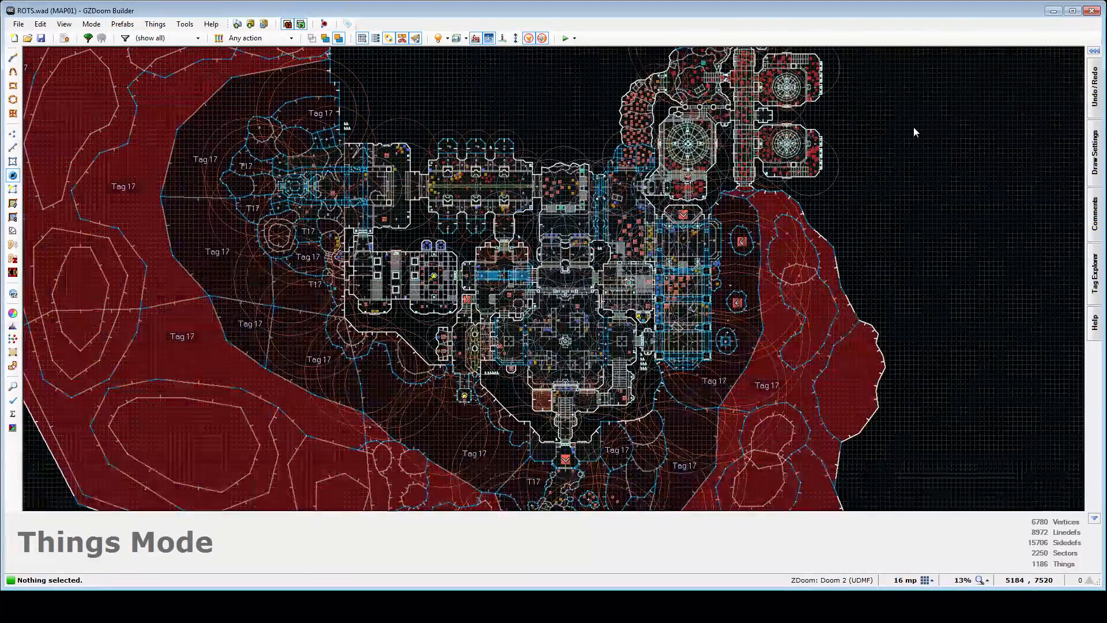
scroll("up", 3)
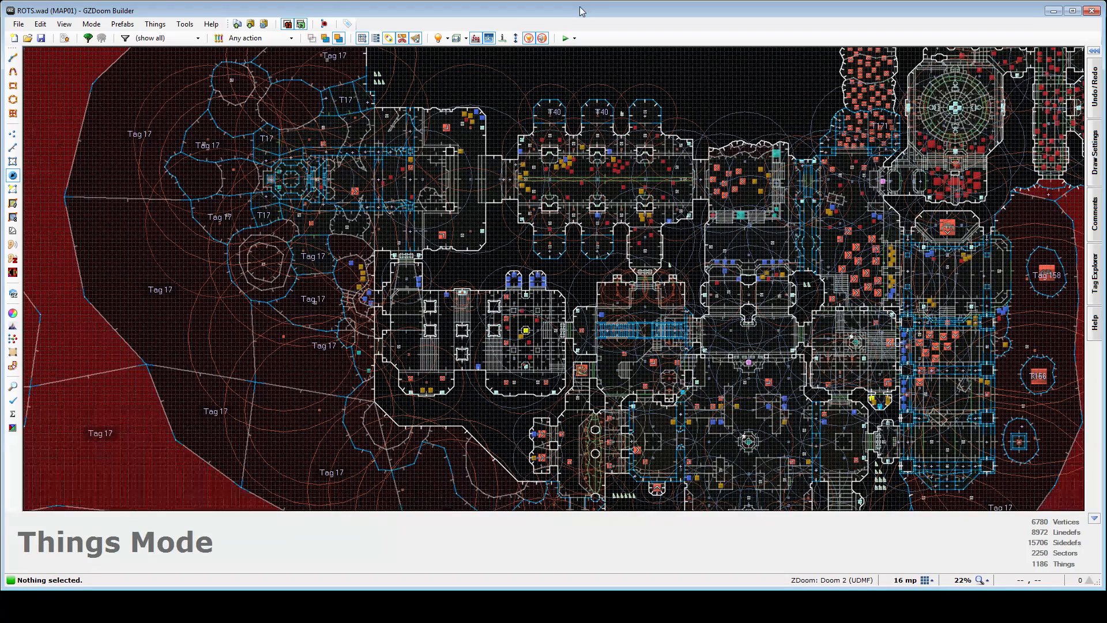
scroll("down", 3)
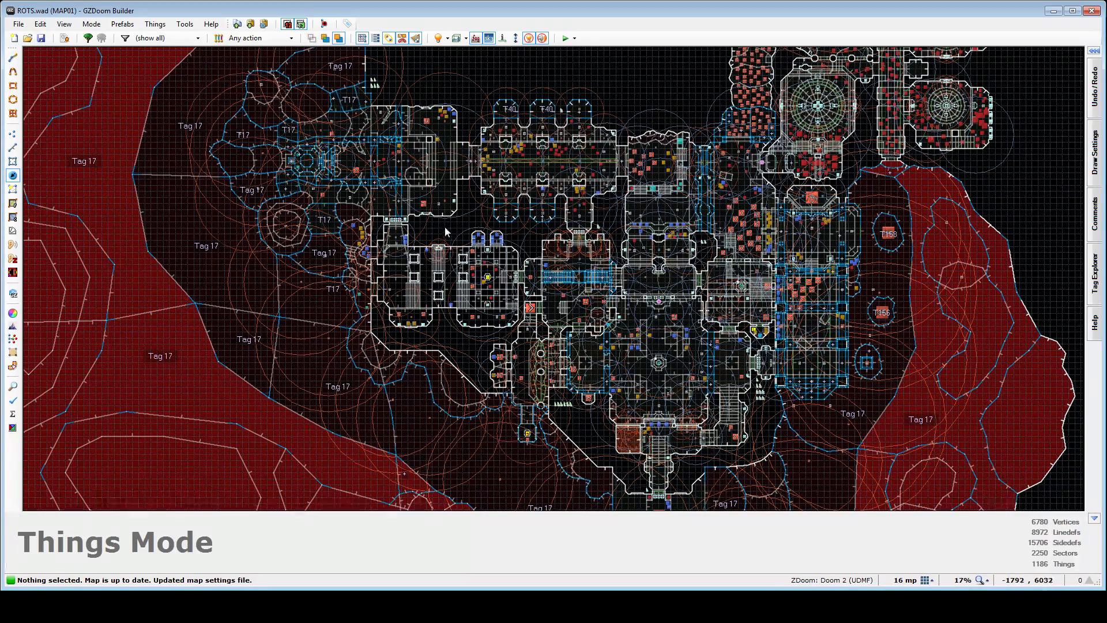
scroll("up", 3)
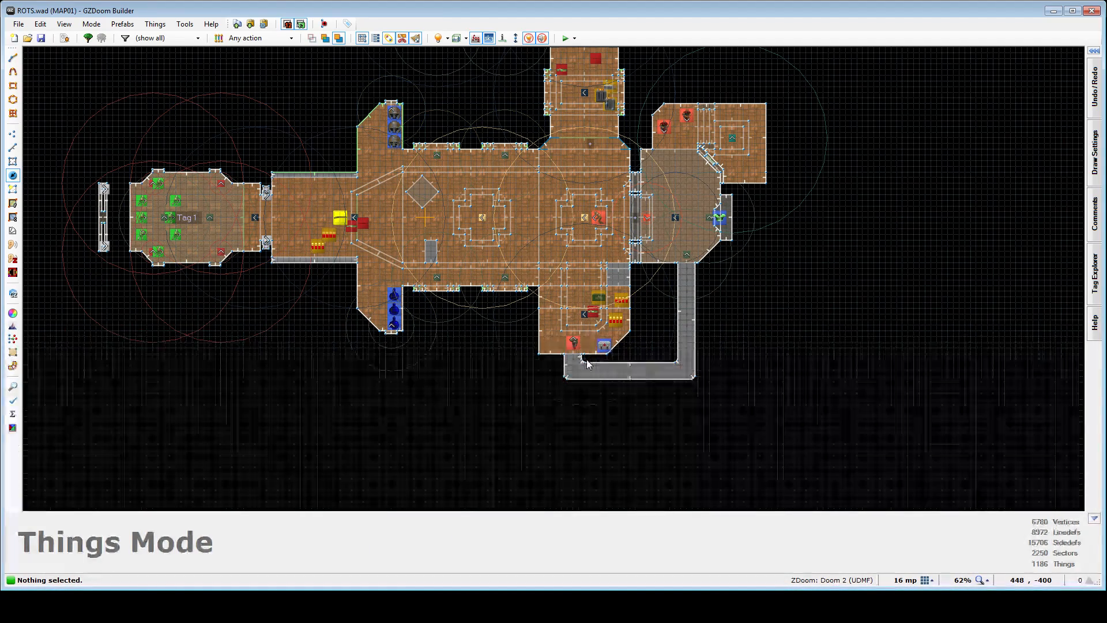
mouse_move(589, 380)
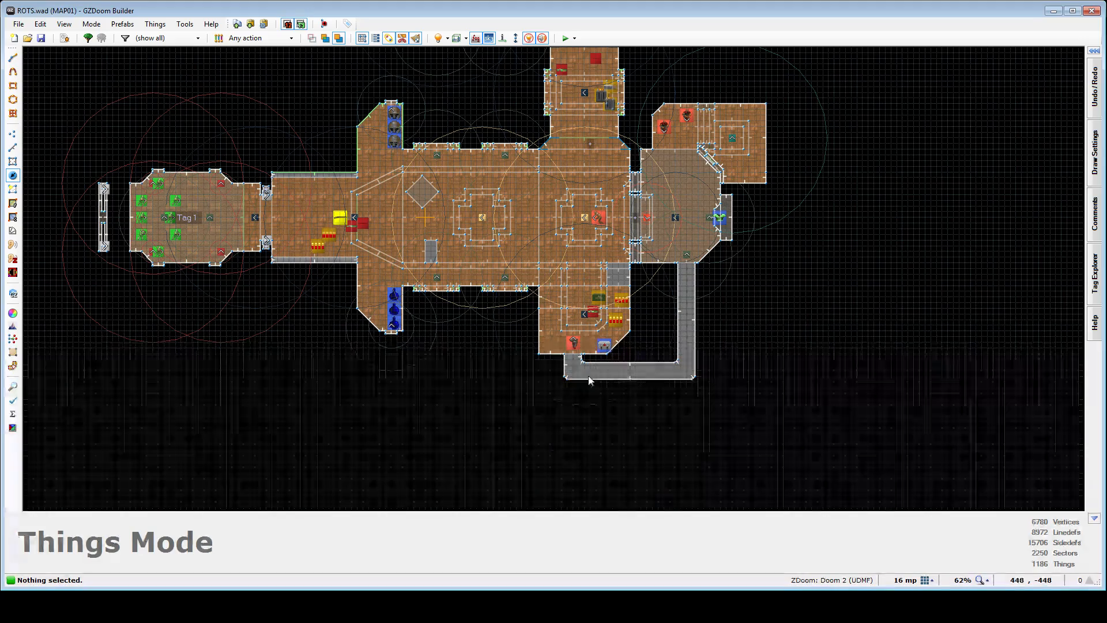
scroll("down", 3)
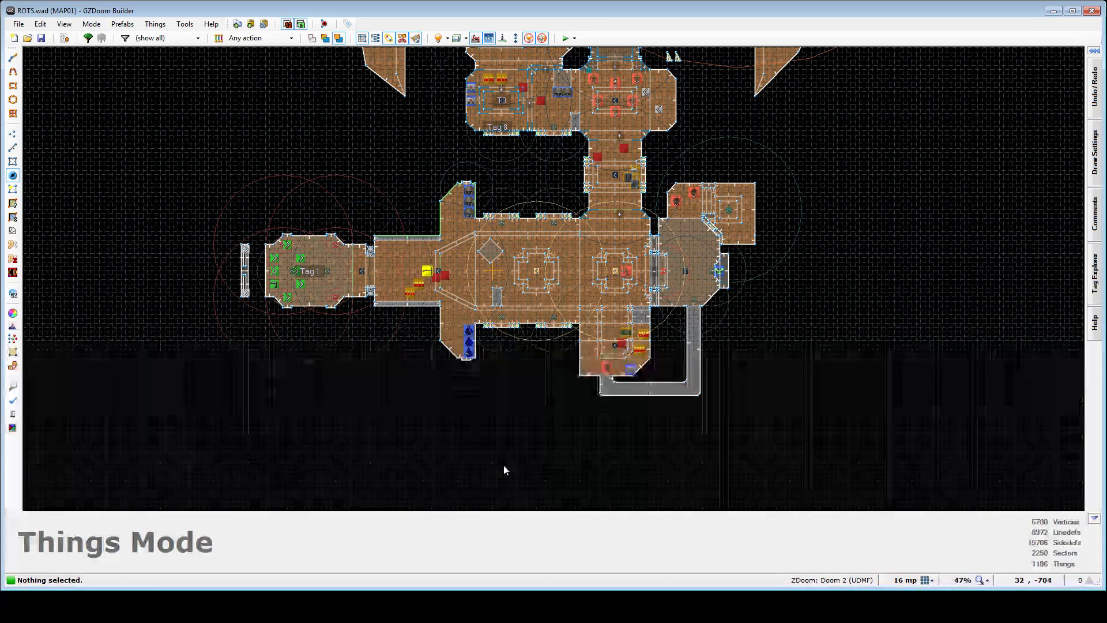
scroll("up", 3)
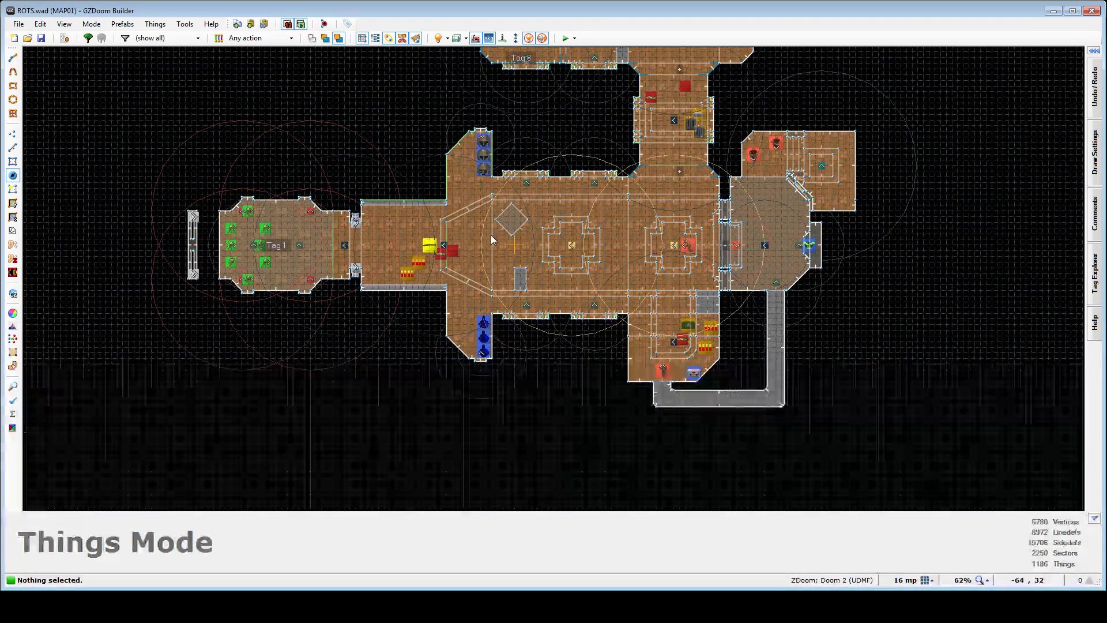
mouse_move(546, 217)
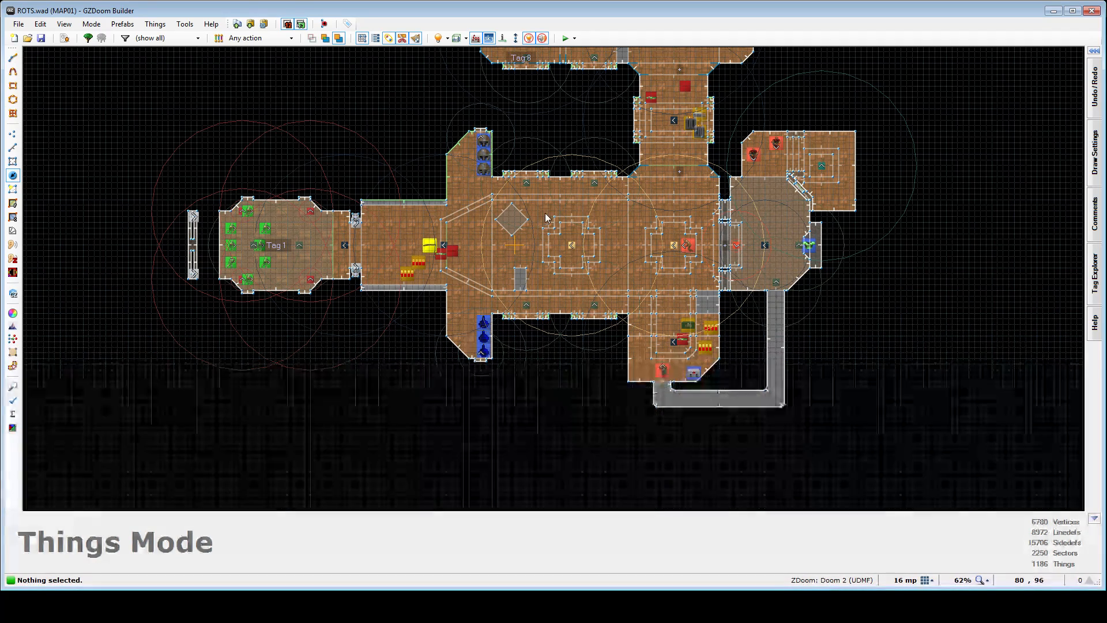
mouse_move(539, 275)
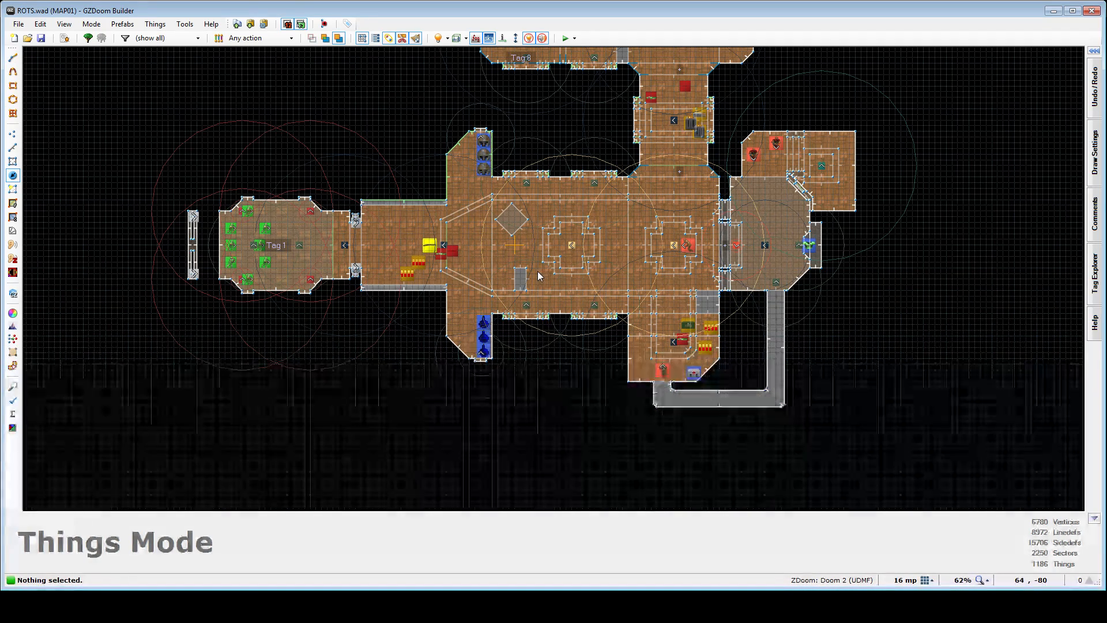
mouse_move(620, 245)
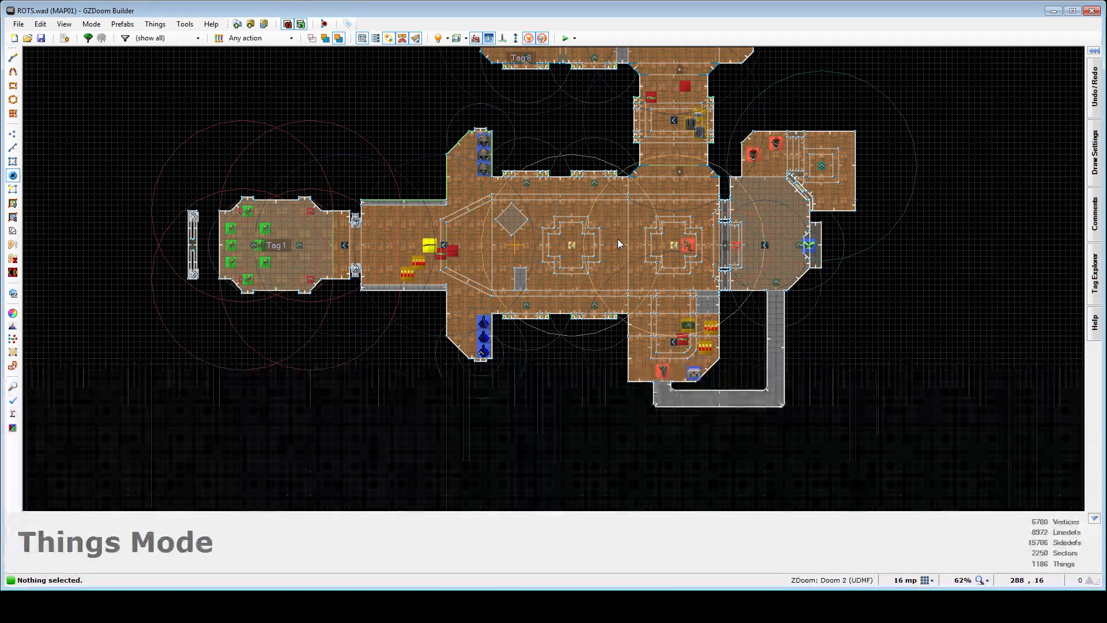
mouse_move(595, 246)
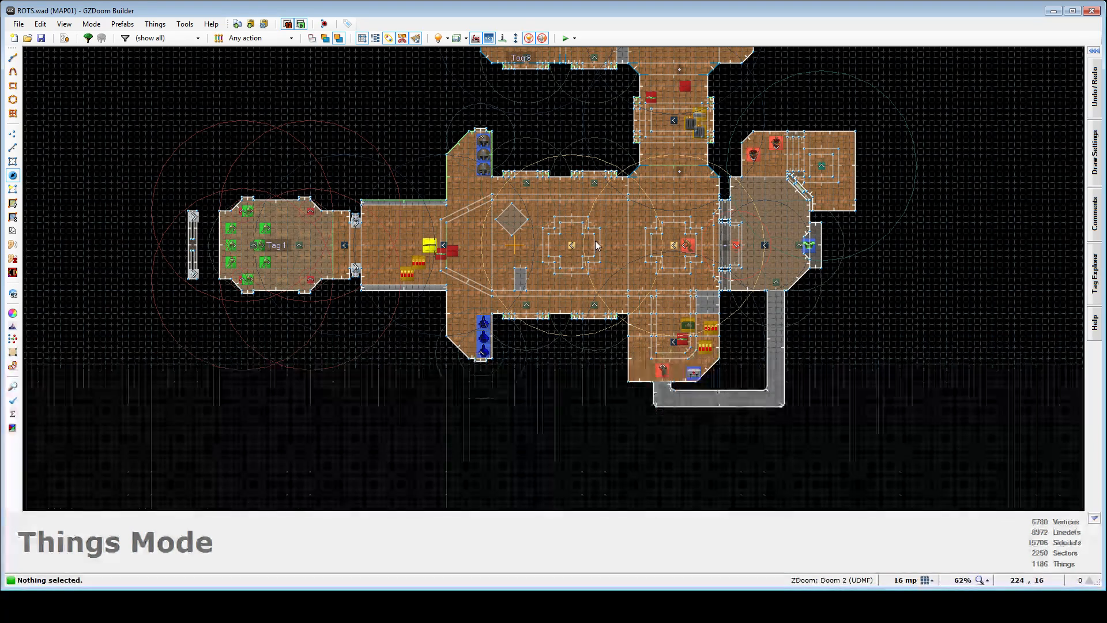
mouse_move(607, 223)
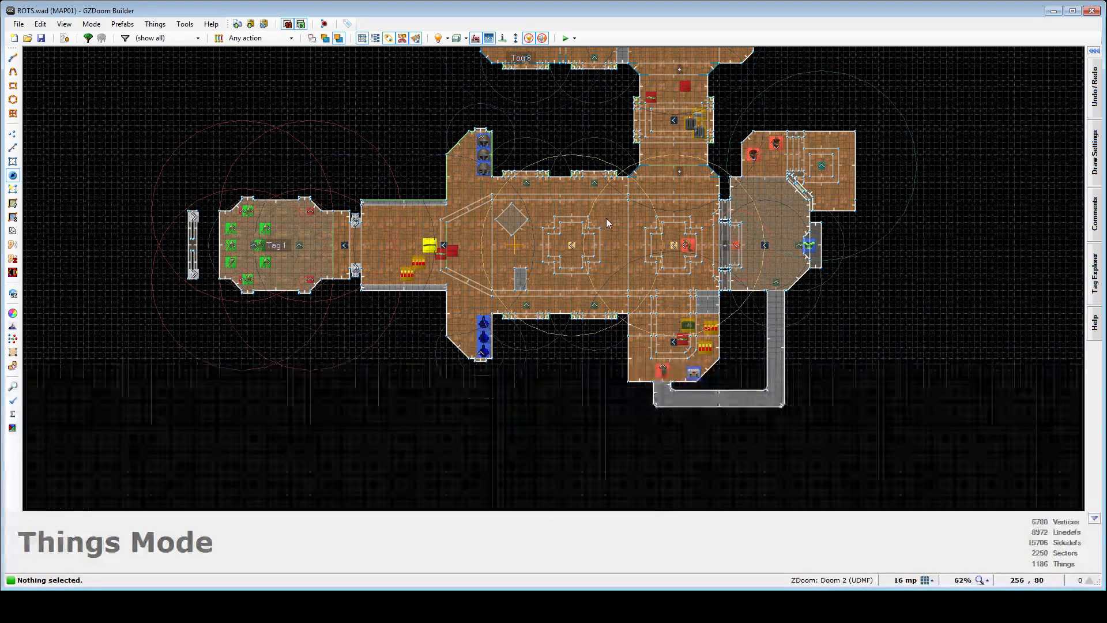
mouse_move(523, 225)
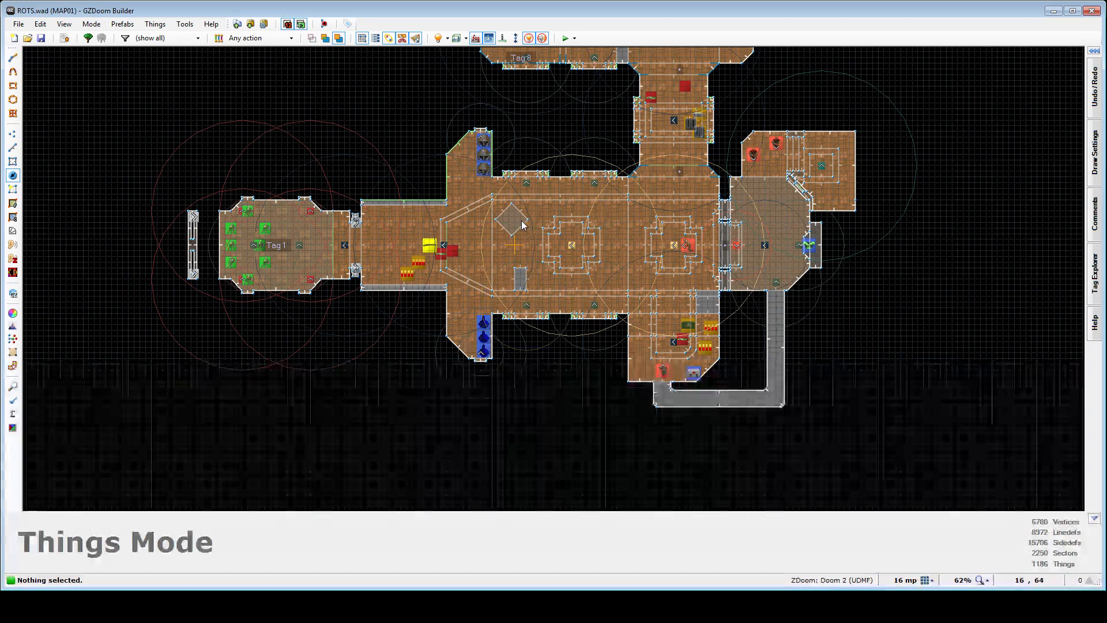
scroll("up", 3)
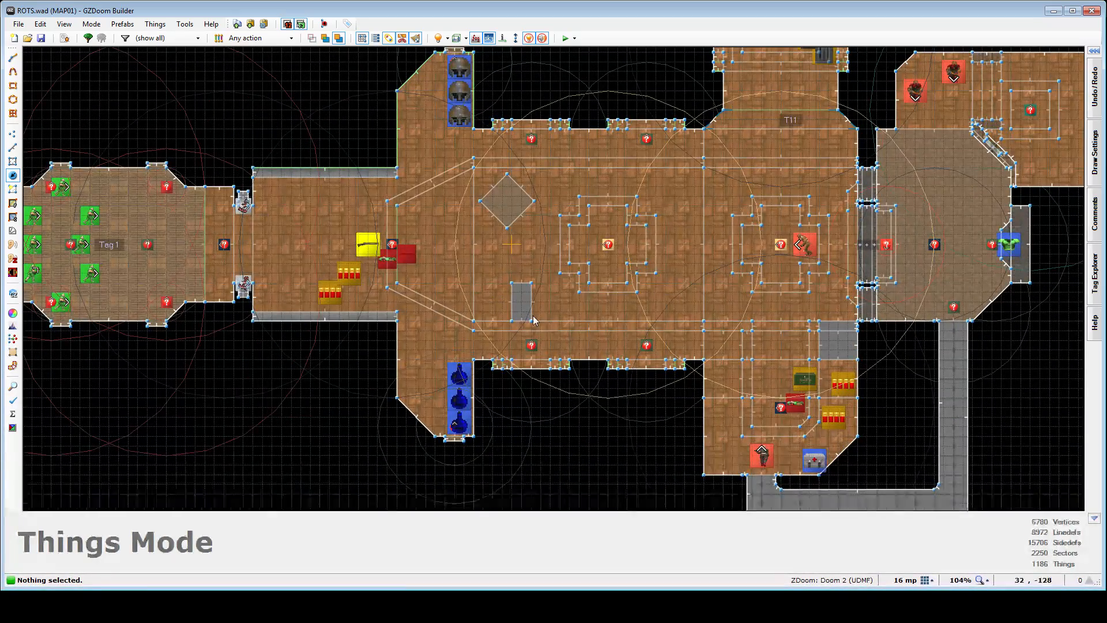
left_click(385, 255)
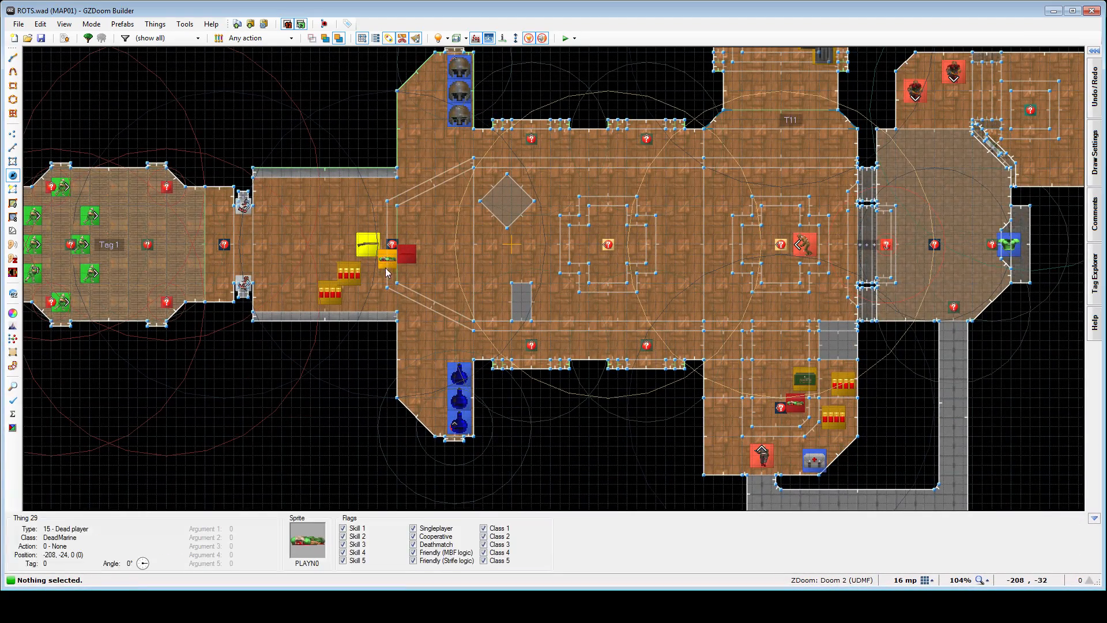
scroll("down", 3)
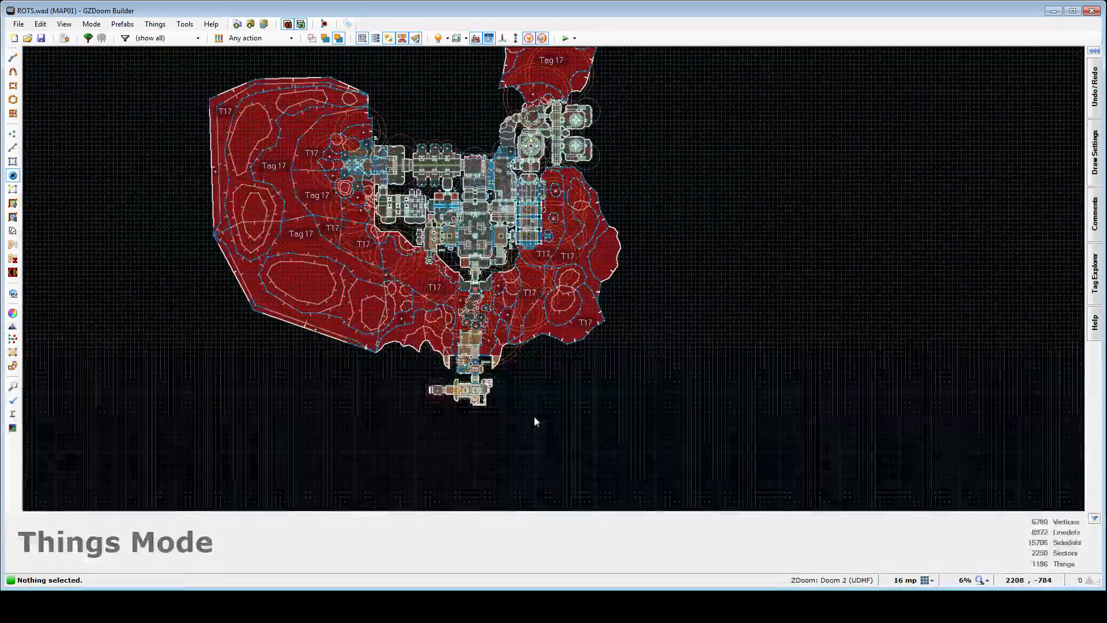
scroll("up", 3)
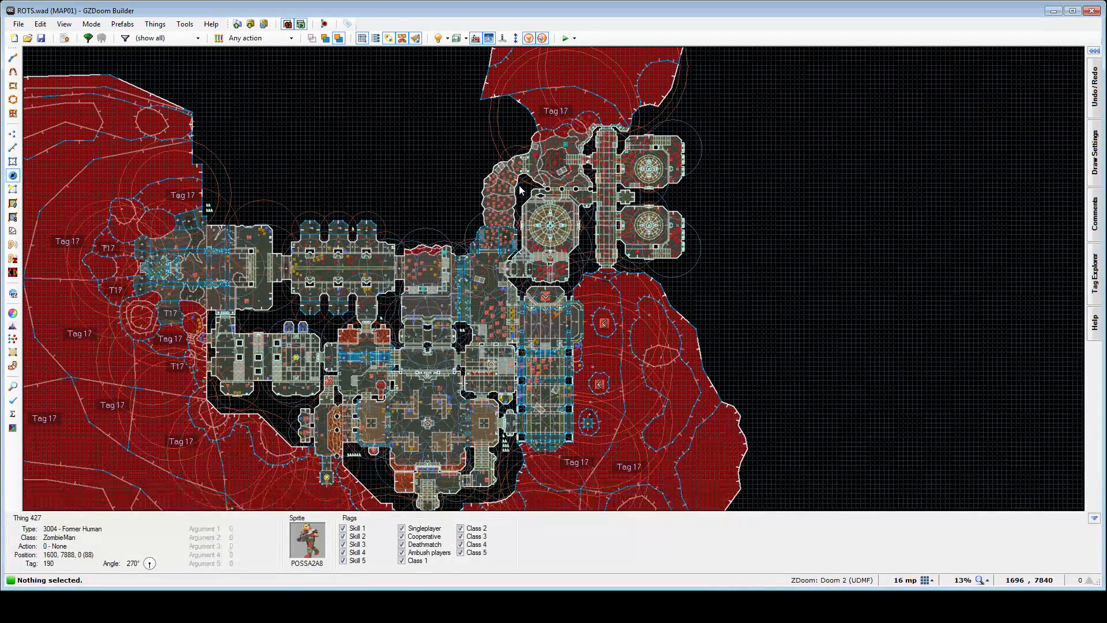
scroll("up", 3)
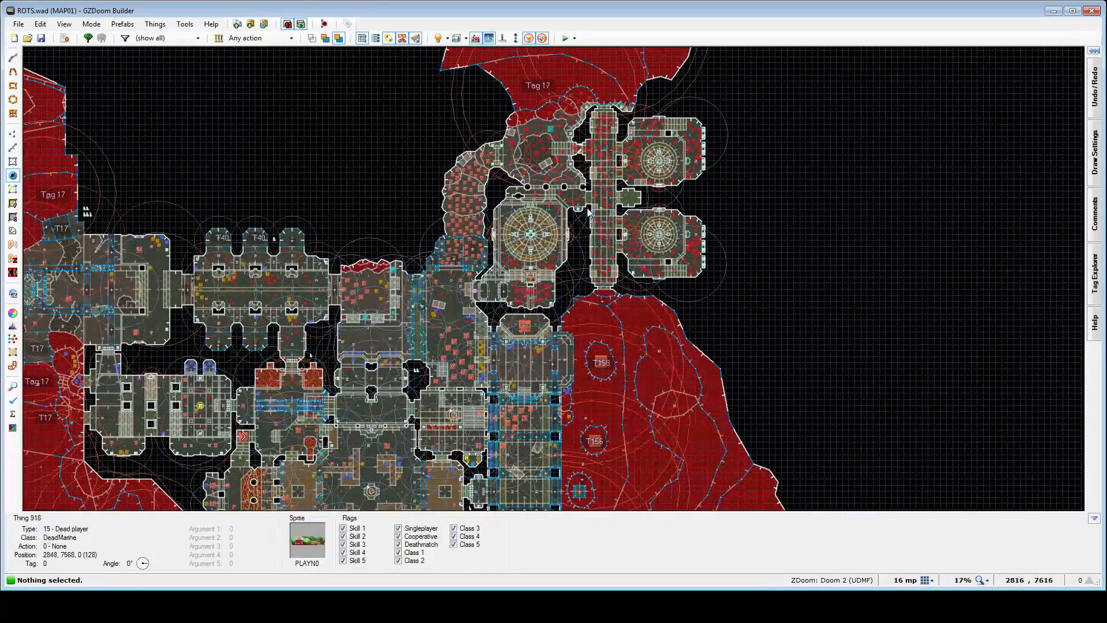
scroll("up", 3)
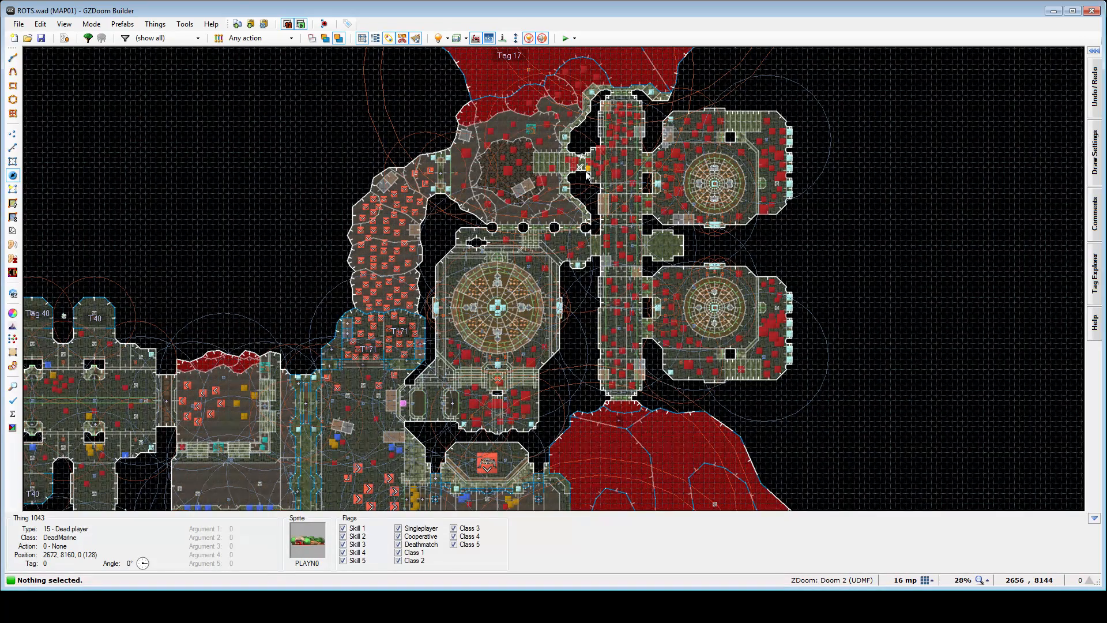
Pan and zoom over the adjoining rooms beside the Tag 17 and Tag 156 sectors
left_click(573, 169)
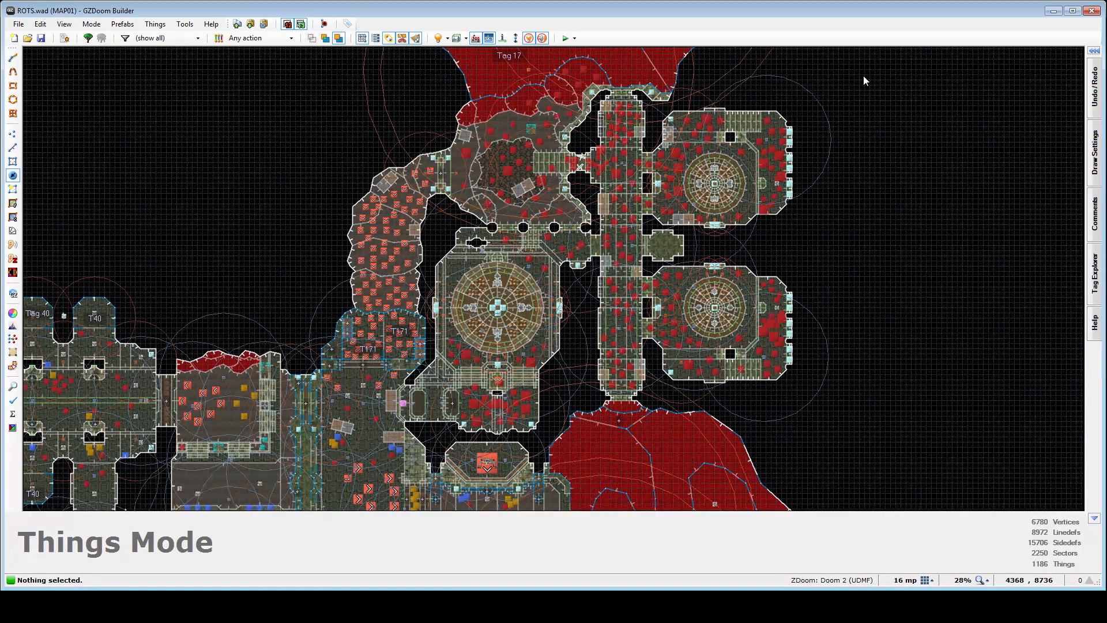
scroll("down", 3)
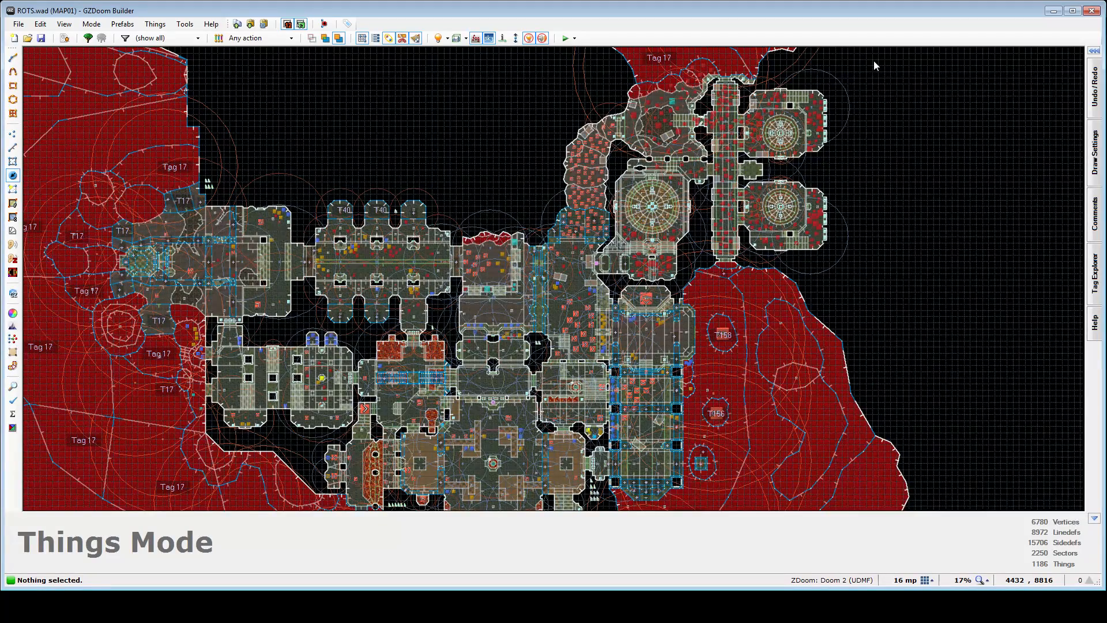
scroll("down", 3)
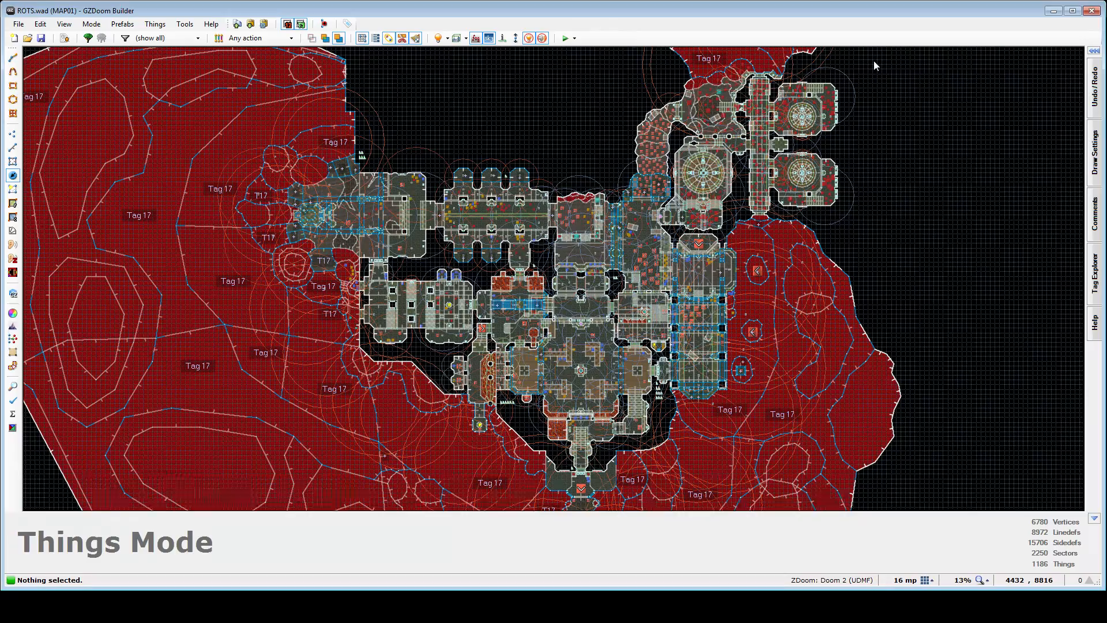
scroll("up", 3)
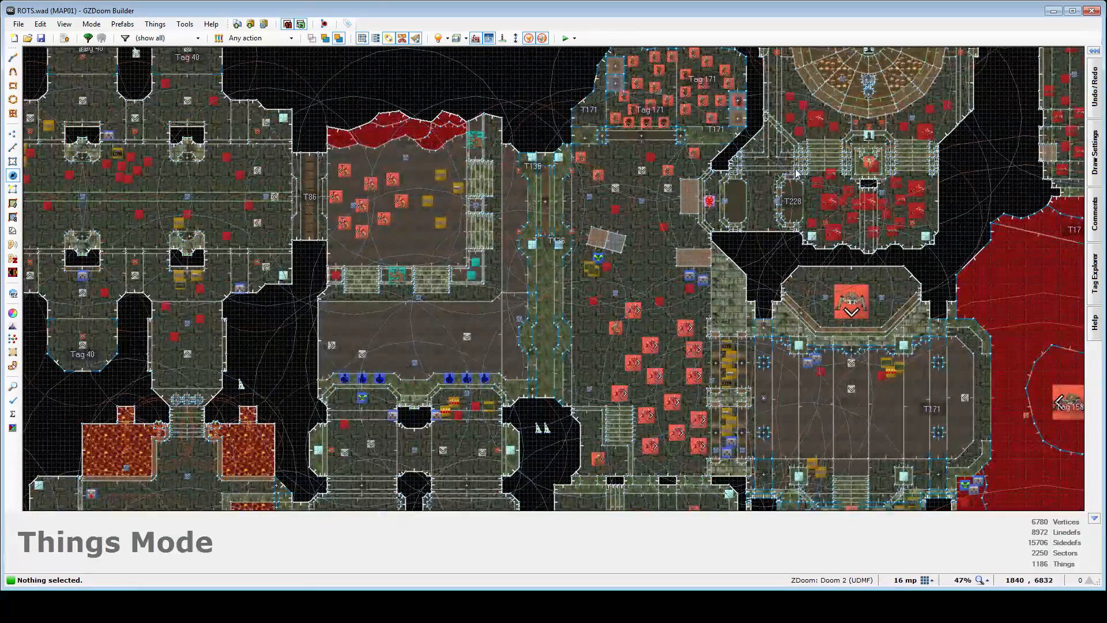
scroll("down", 3)
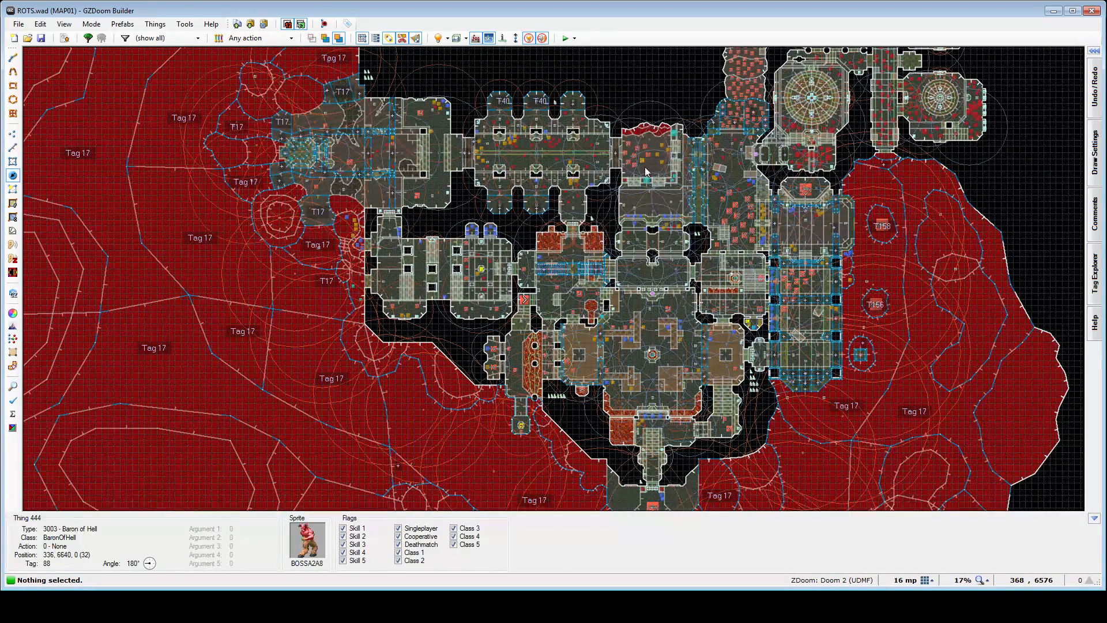
left_click(597, 290)
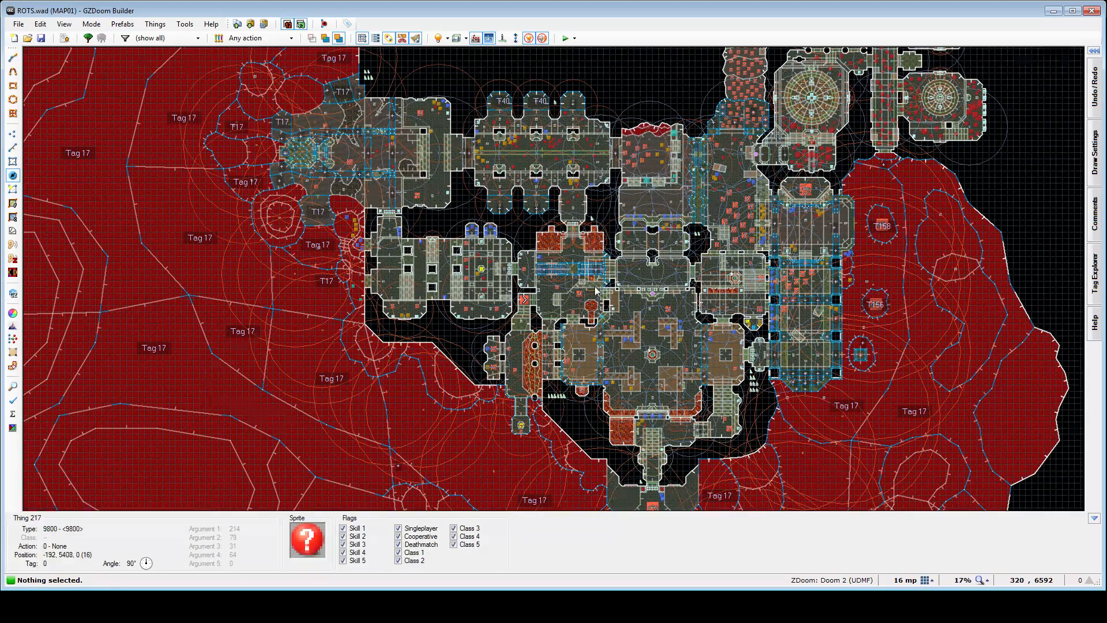
scroll("up", 3)
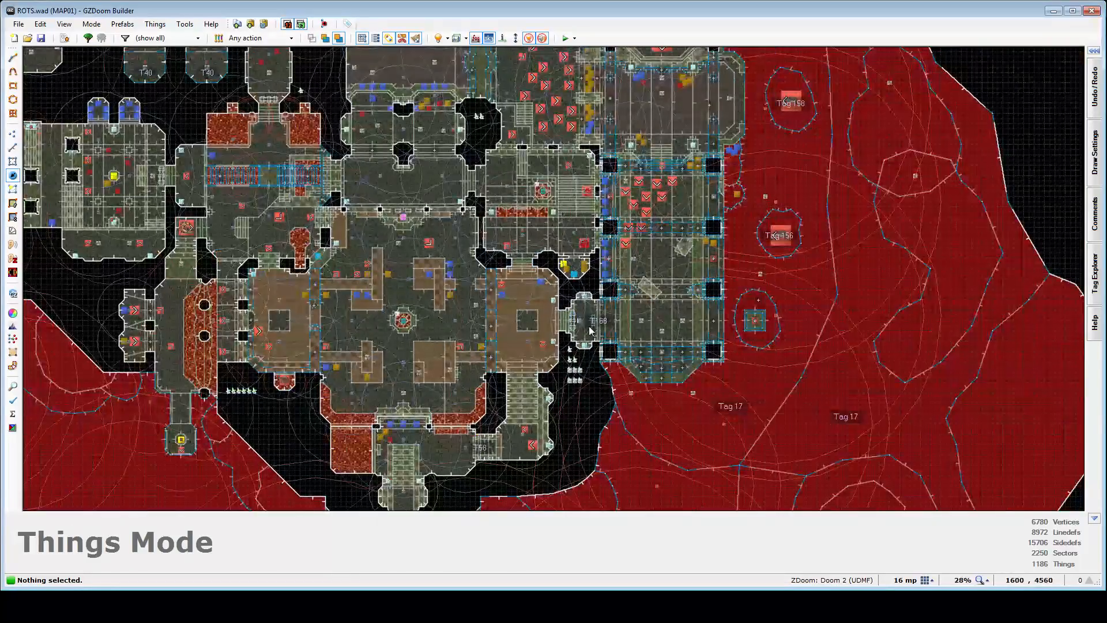
Delete the cell charge sitting below the plasma gun in the small weapon room
scroll("up", 3)
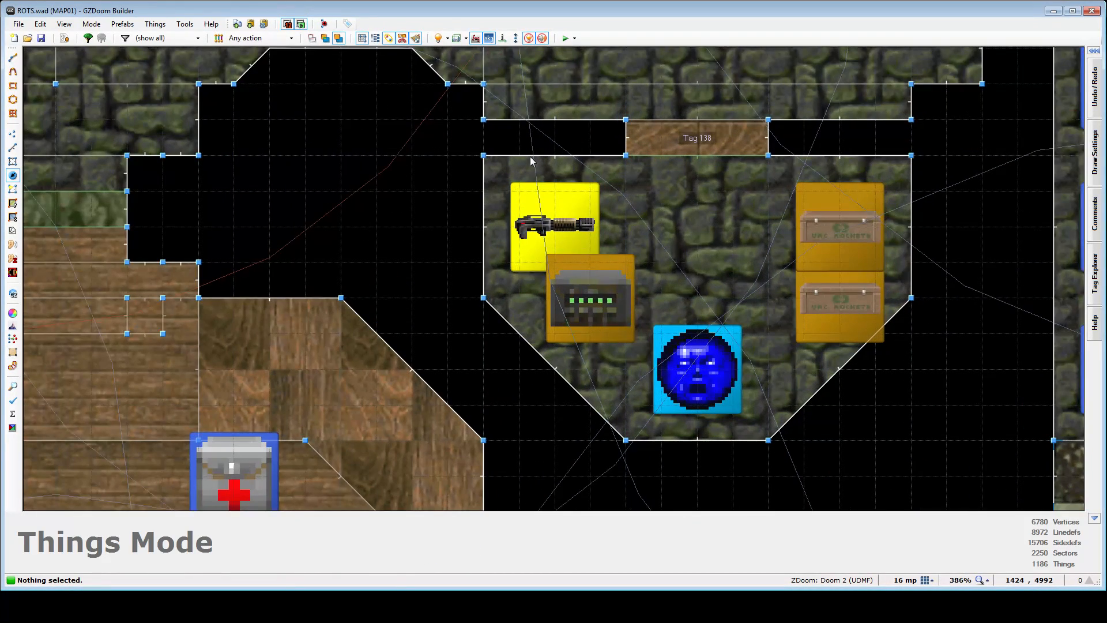
left_click(553, 222)
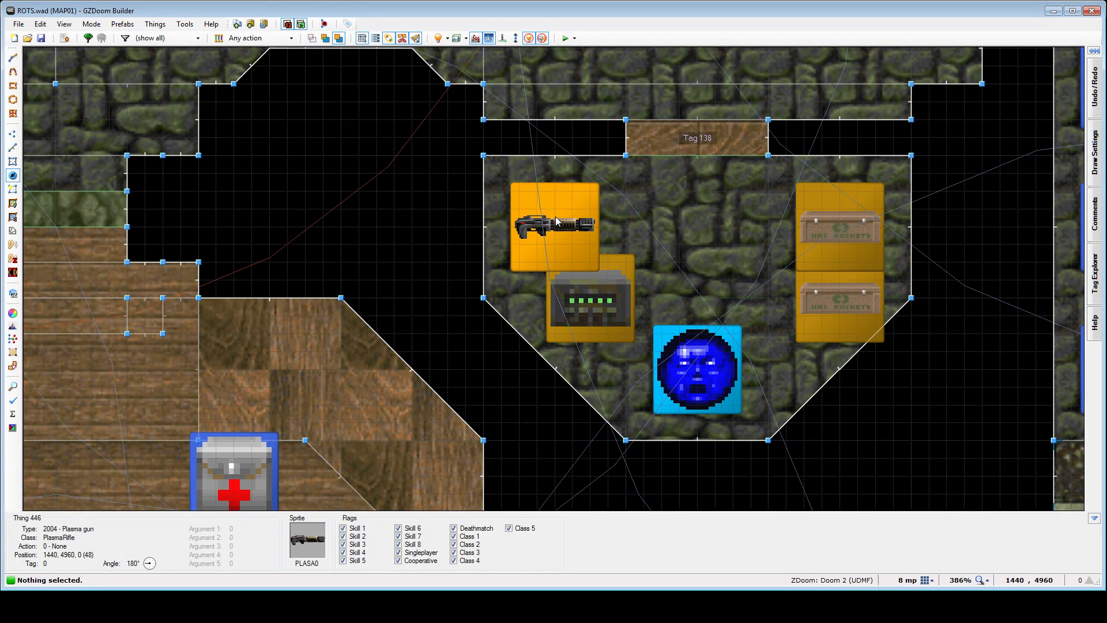
left_click(589, 299)
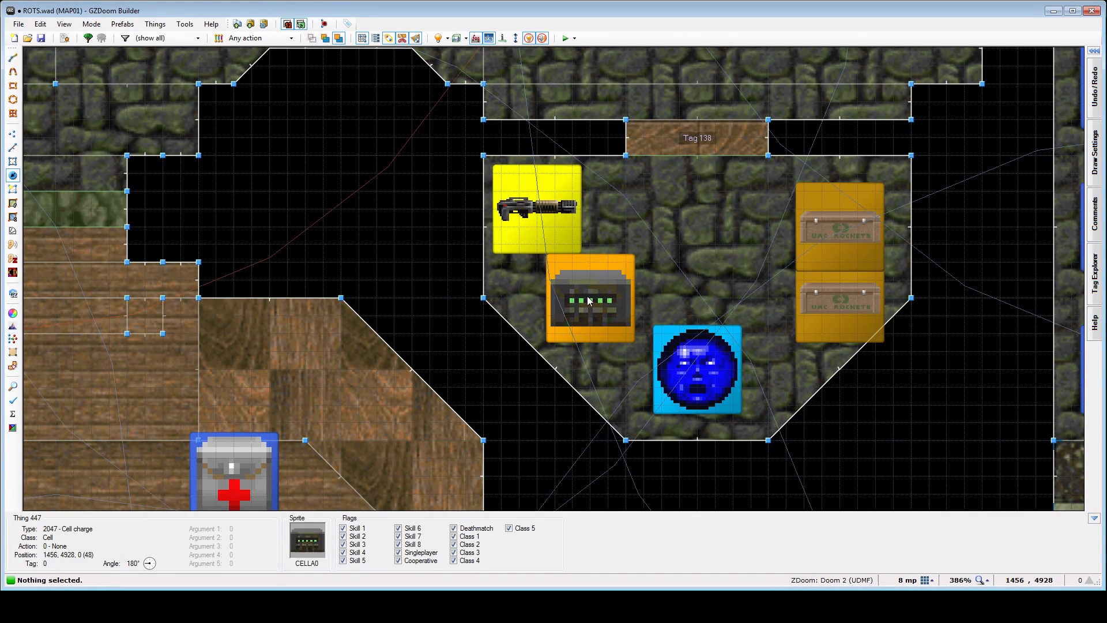
key("Delete")
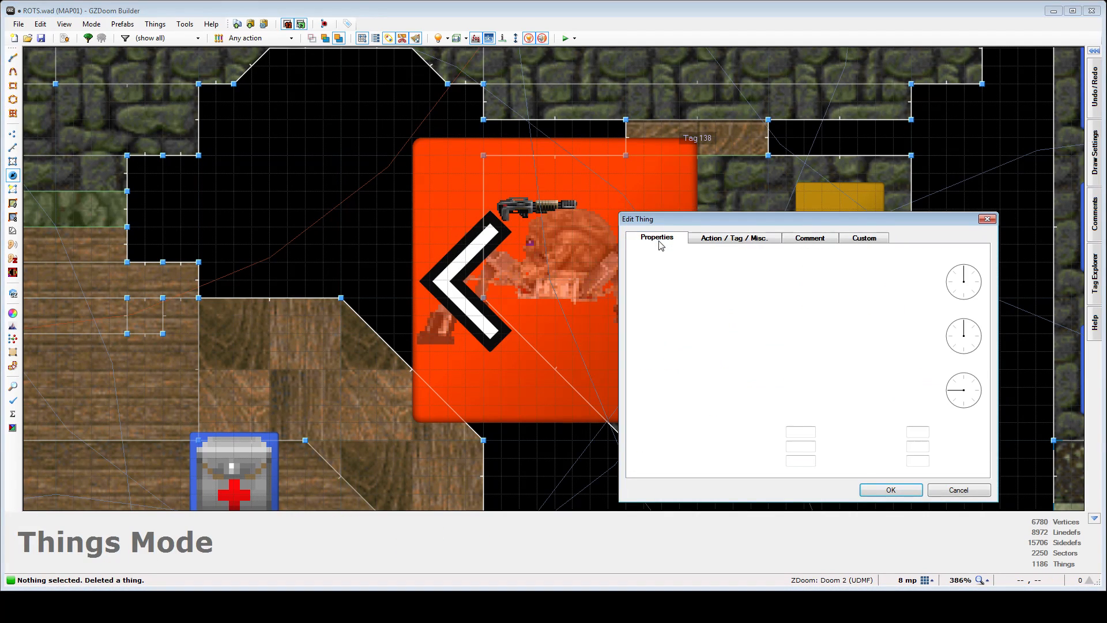
Insert a new Ammunition > Cell charge thing beside the plasma gun and deselect it
left_click(655, 237)
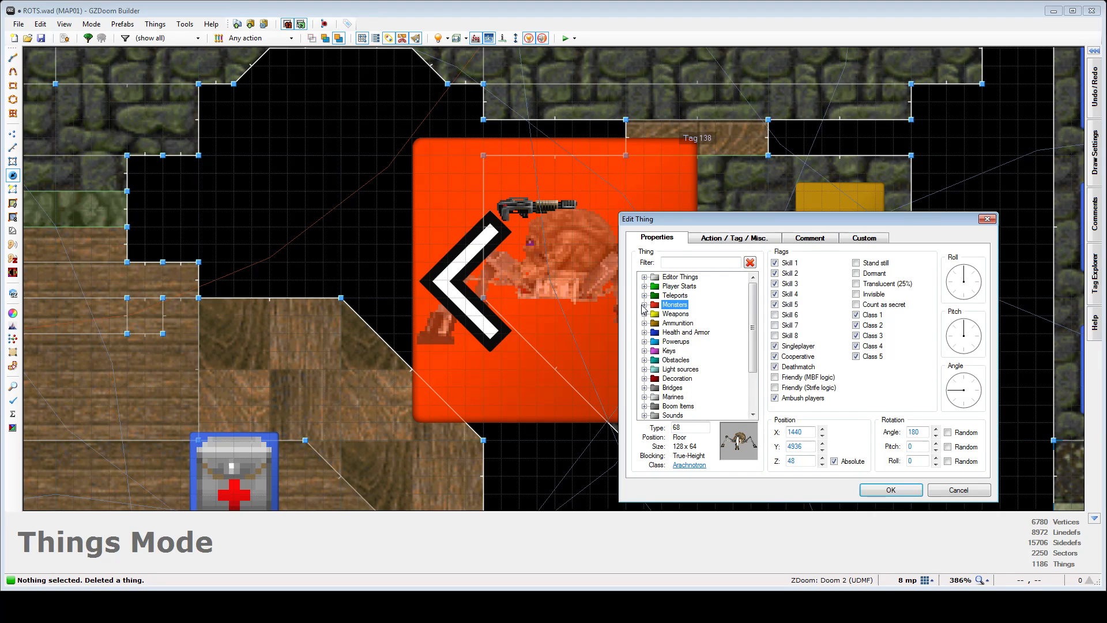
left_click(644, 323)
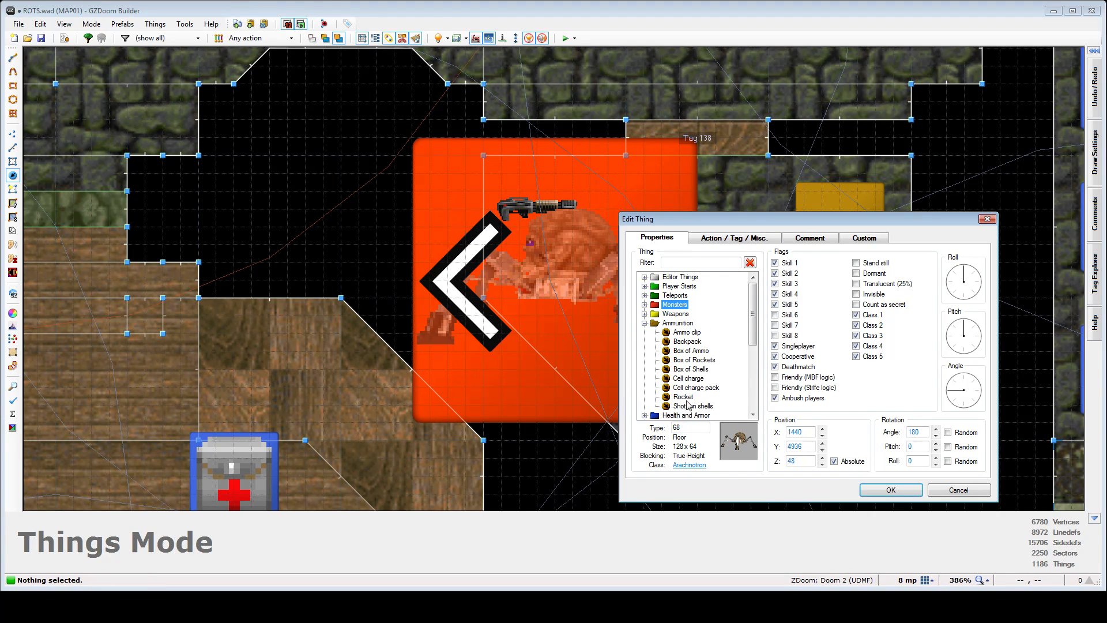
left_click(686, 378)
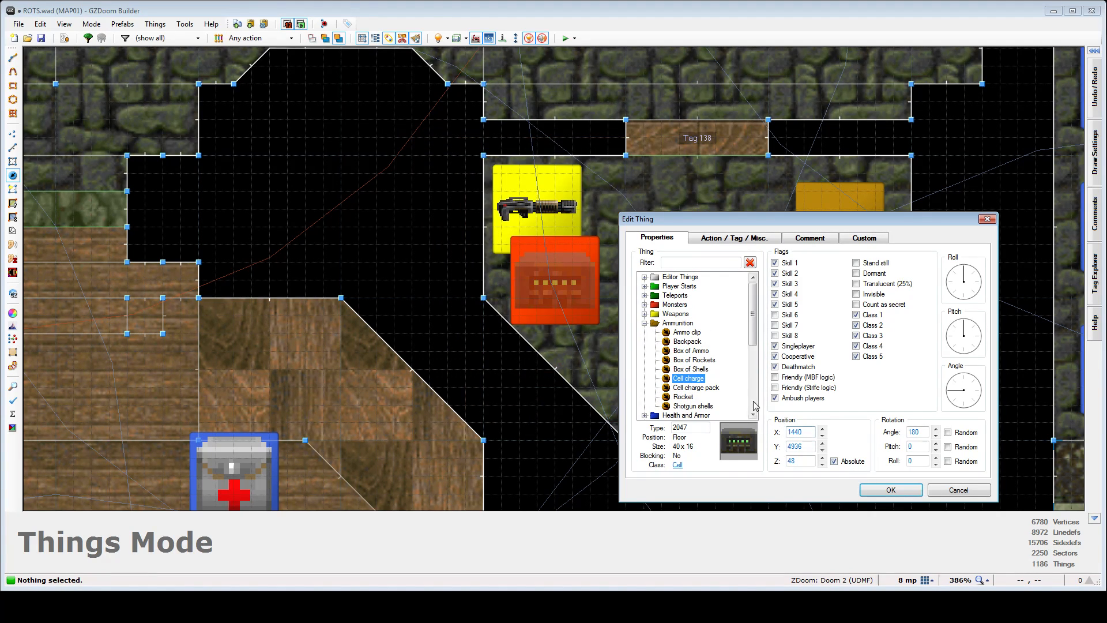
left_click(890, 490)
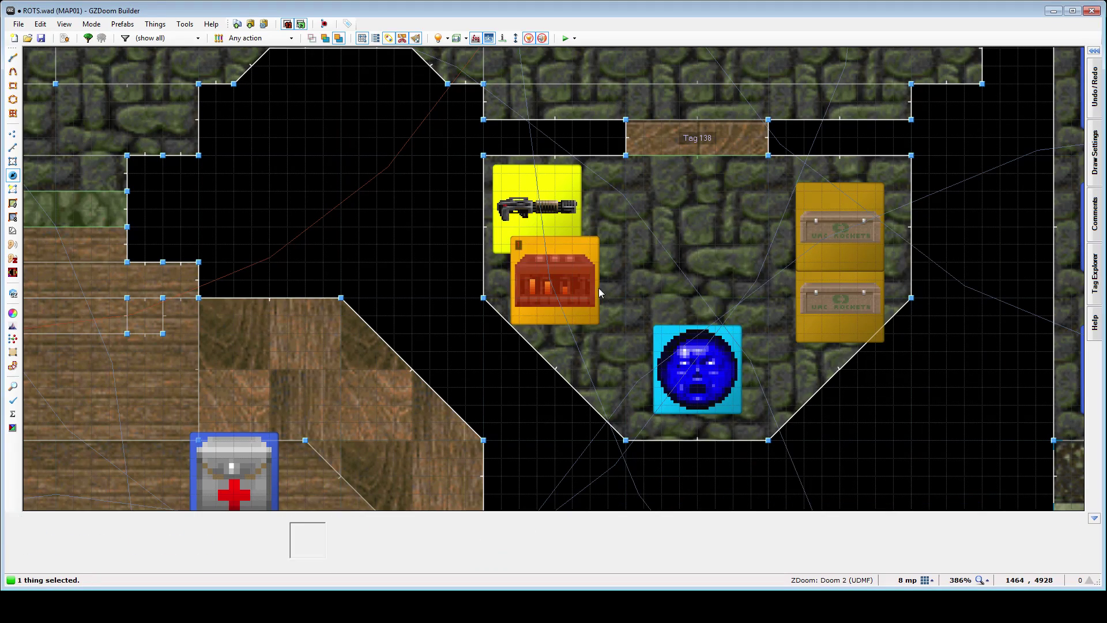
left_click(674, 267)
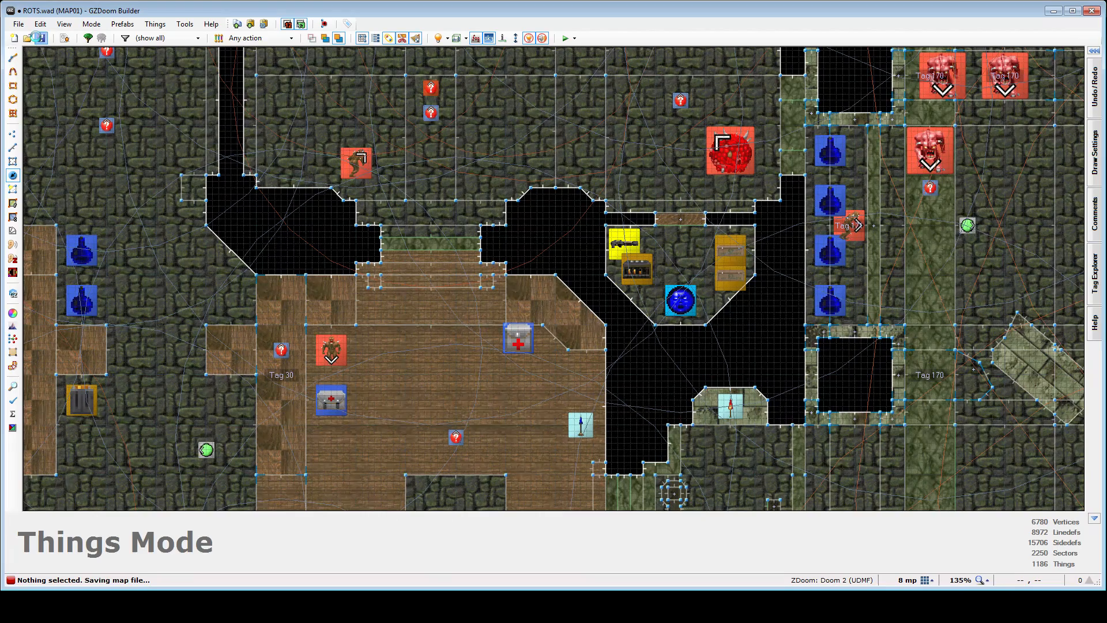
Let the ROTS.wad save finish and zoom out over MAP01's western rooms
left_click(731, 406)
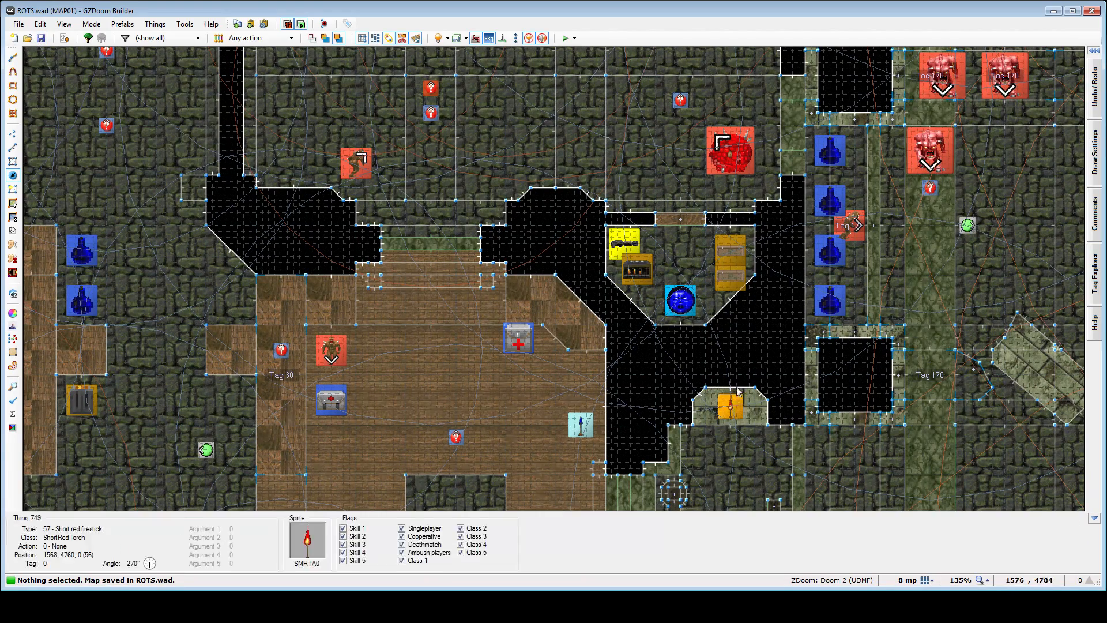
scroll("down", 3)
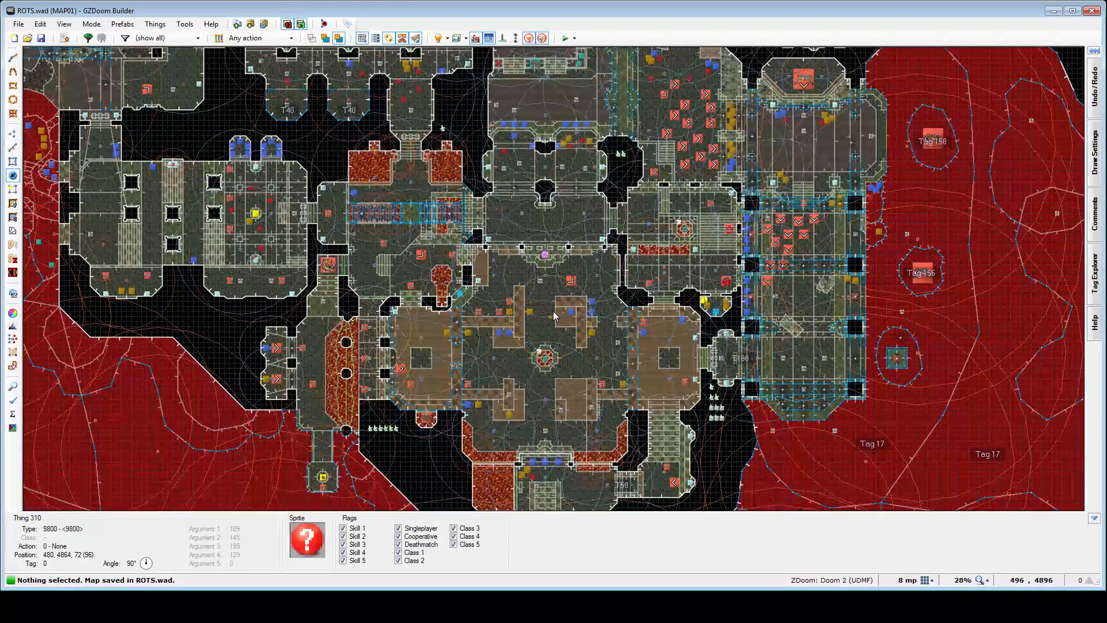
scroll("down", 3)
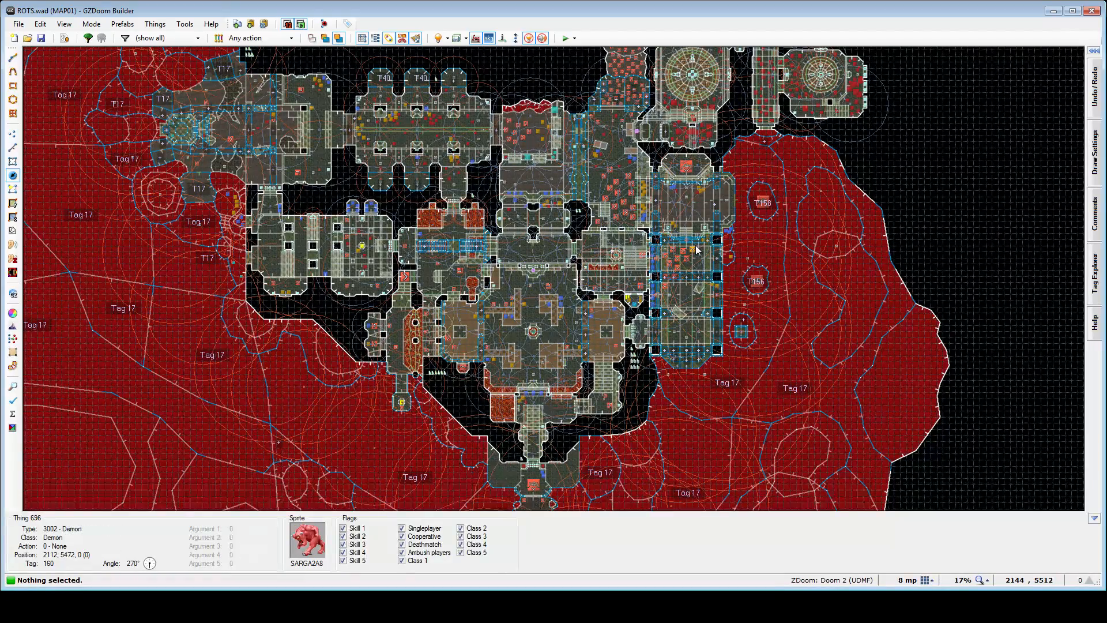
scroll("down", 3)
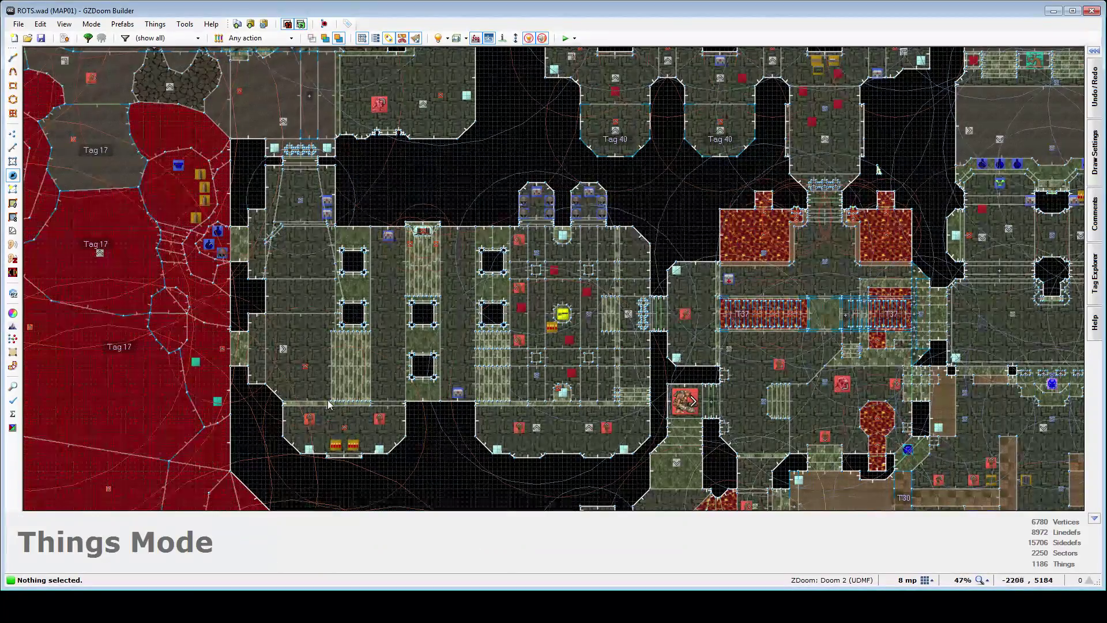
scroll("down", 3)
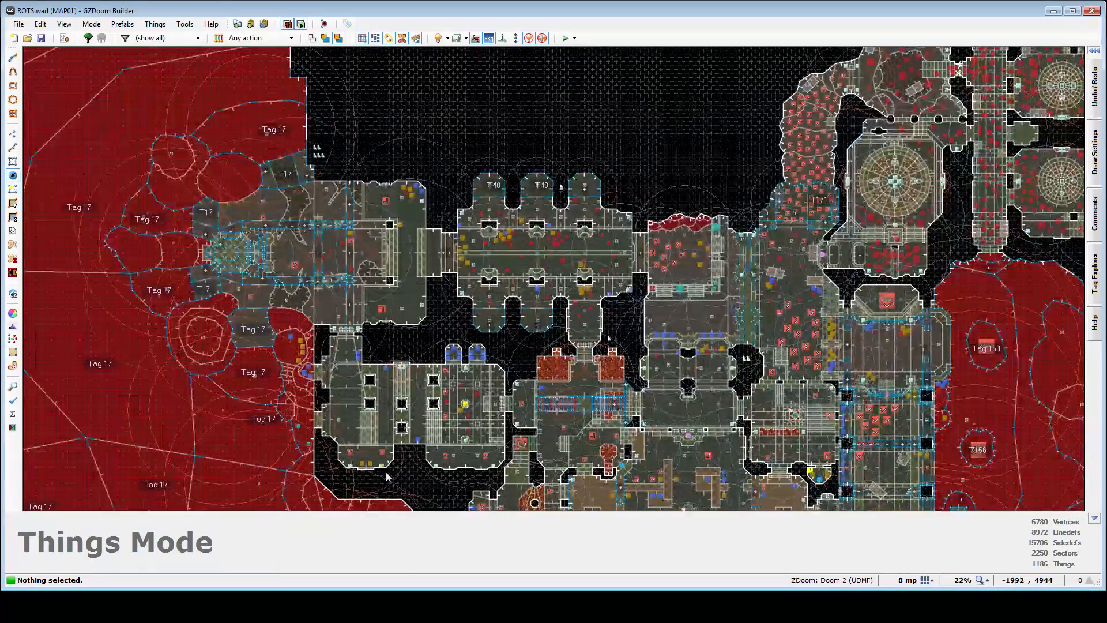
scroll("down", 3)
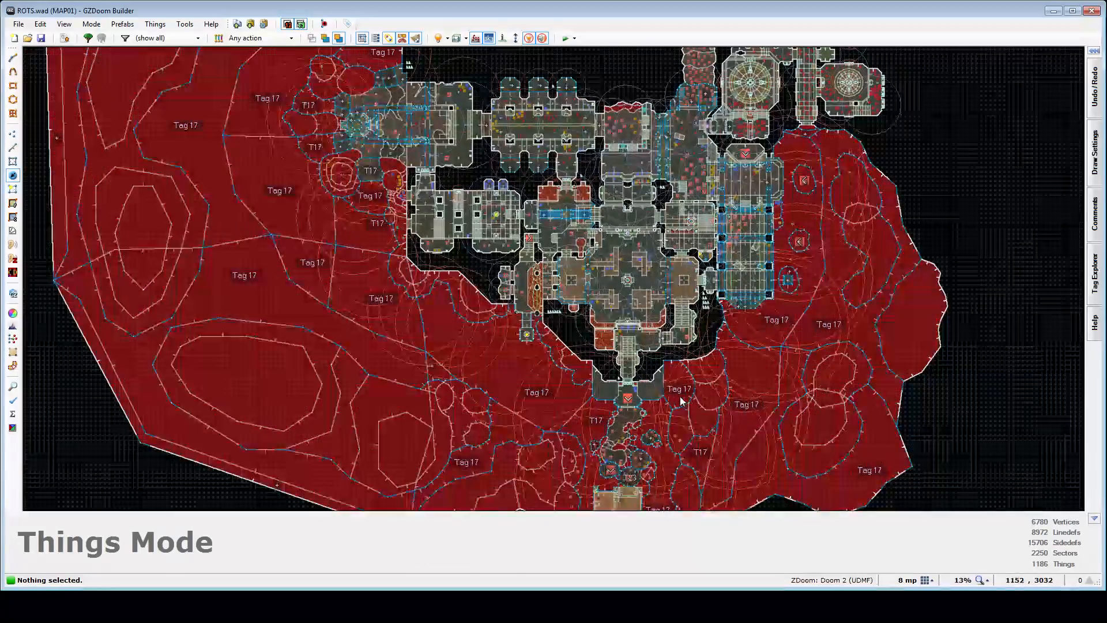
scroll("up", 3)
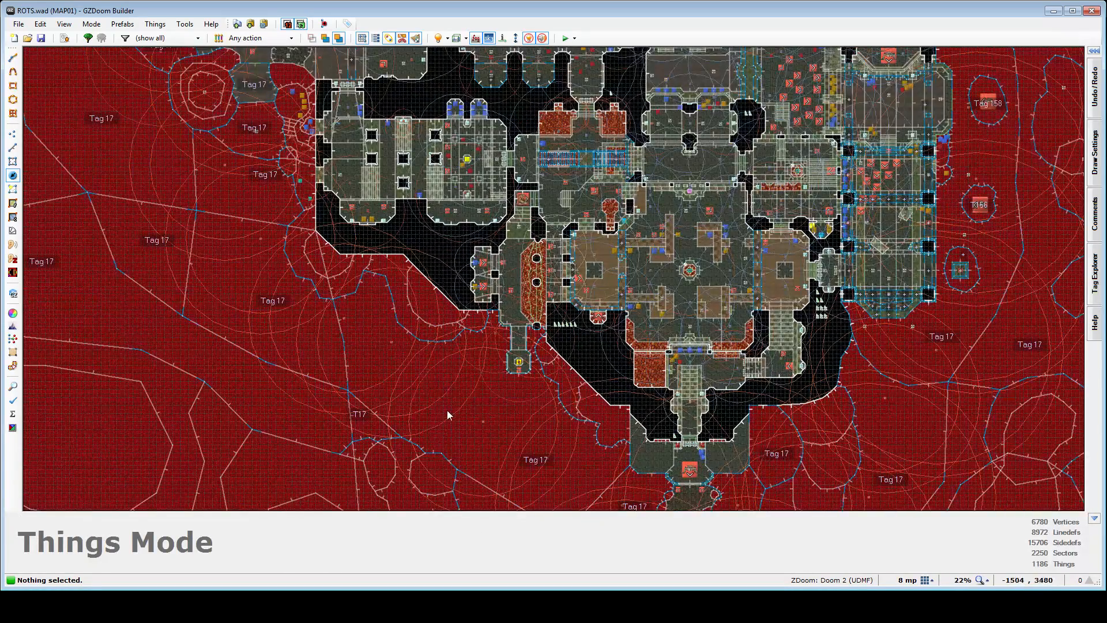
scroll("down", 3)
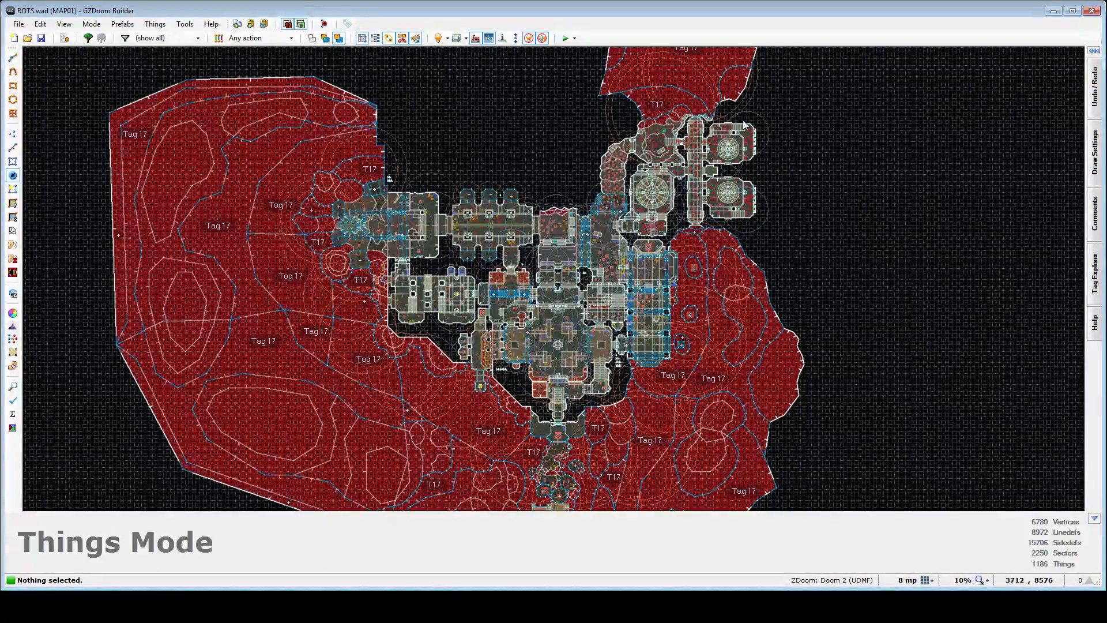
Zoom from the full map into the eastern circular hall and its candlestick rooms
scroll("up", 3)
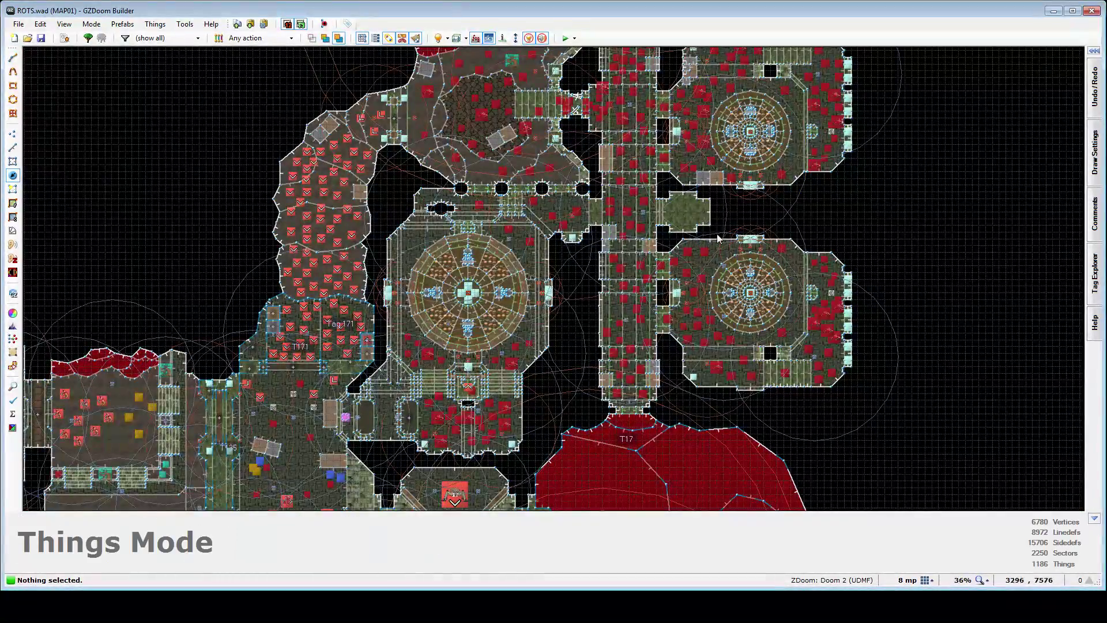
scroll("down", 3)
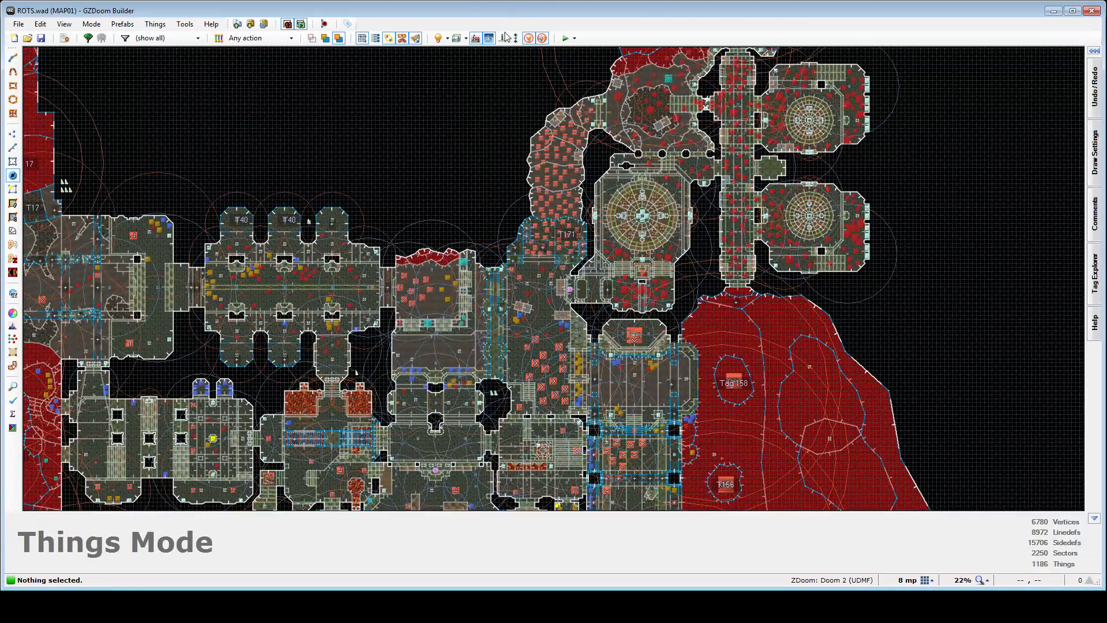
scroll("down", 3)
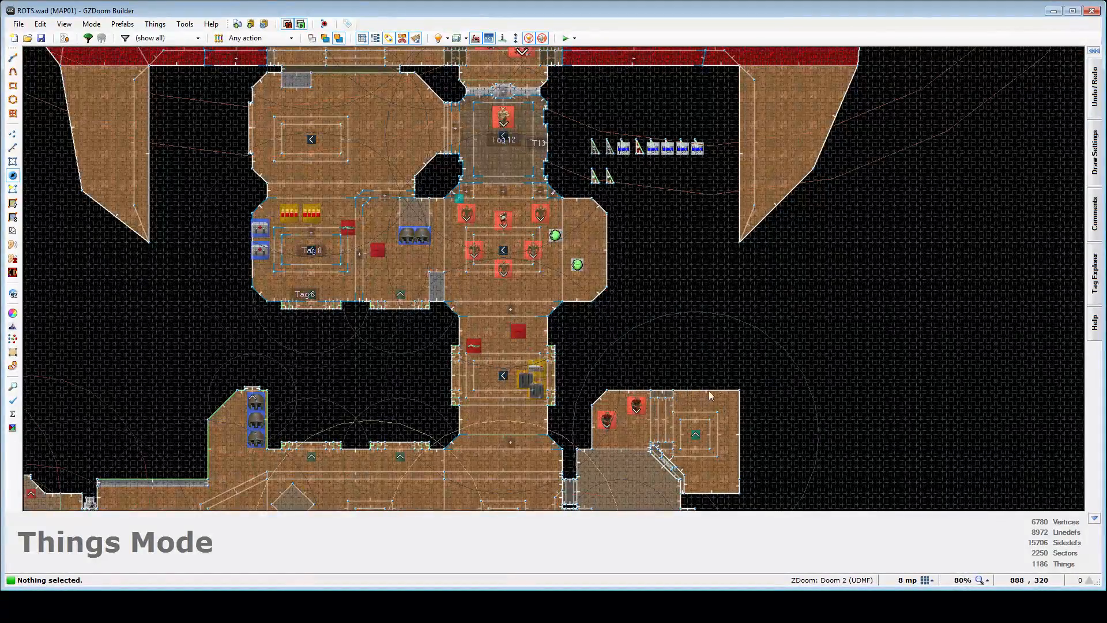
mouse_move(718, 391)
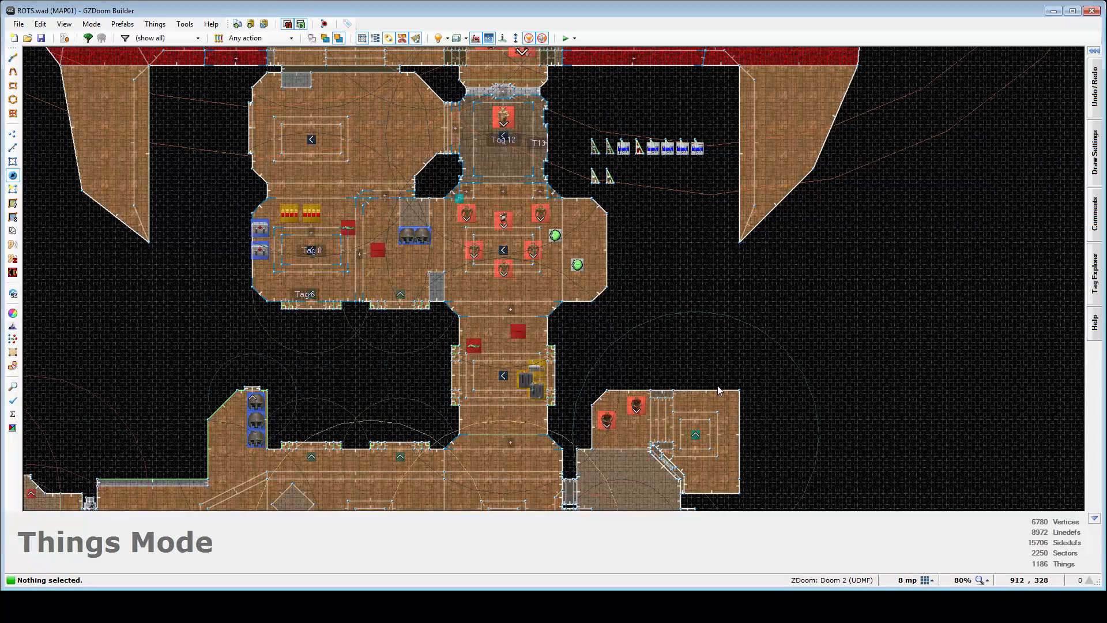
mouse_move(723, 431)
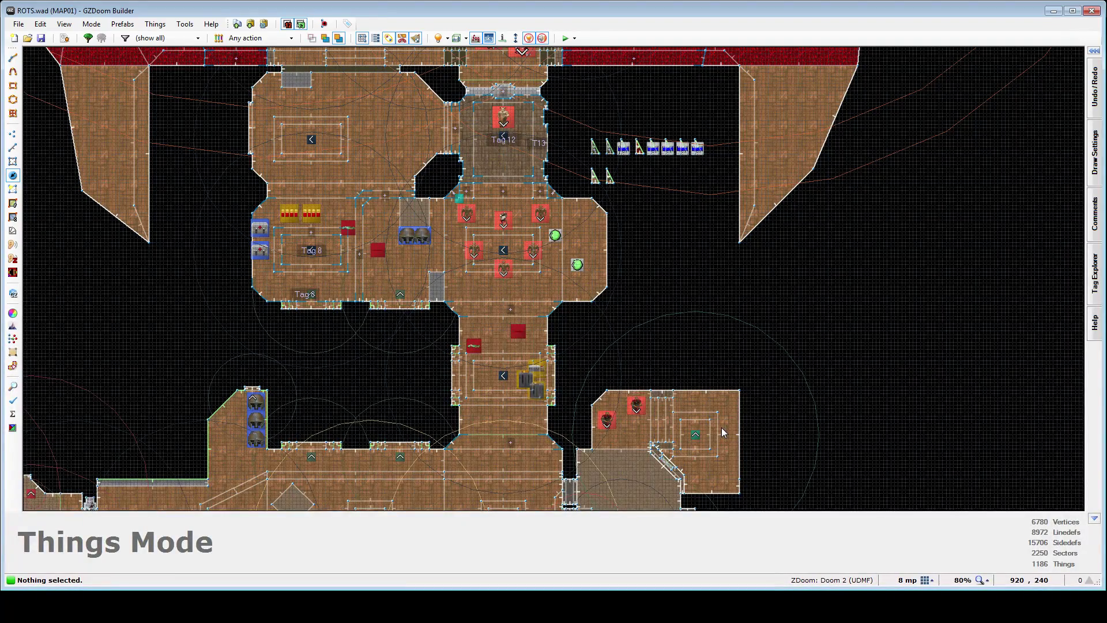
scroll("down", 3)
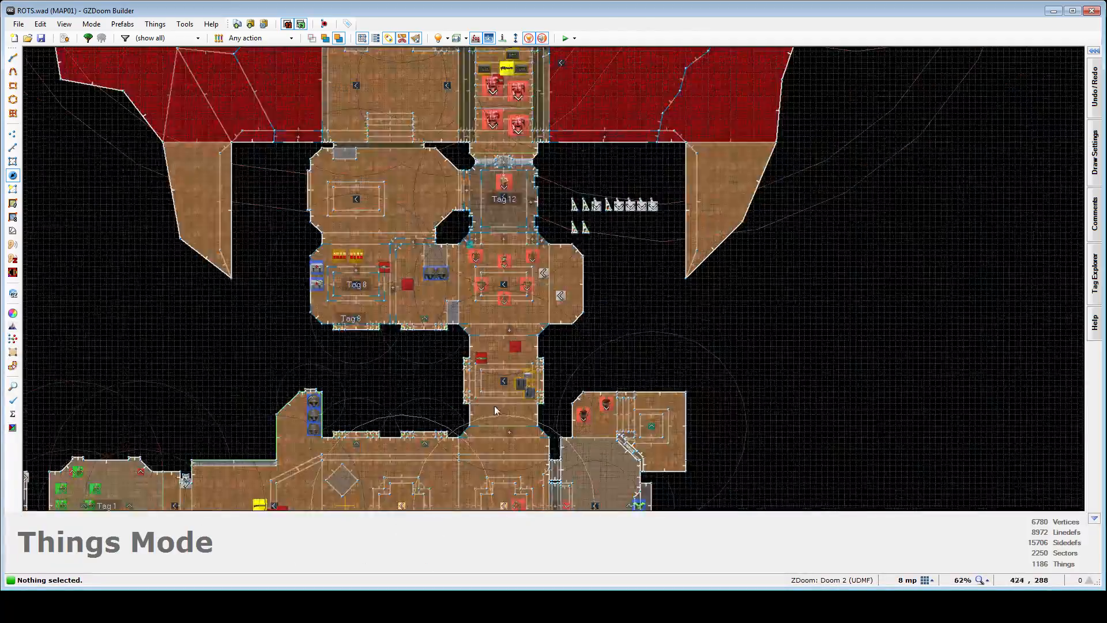
scroll("down", 3)
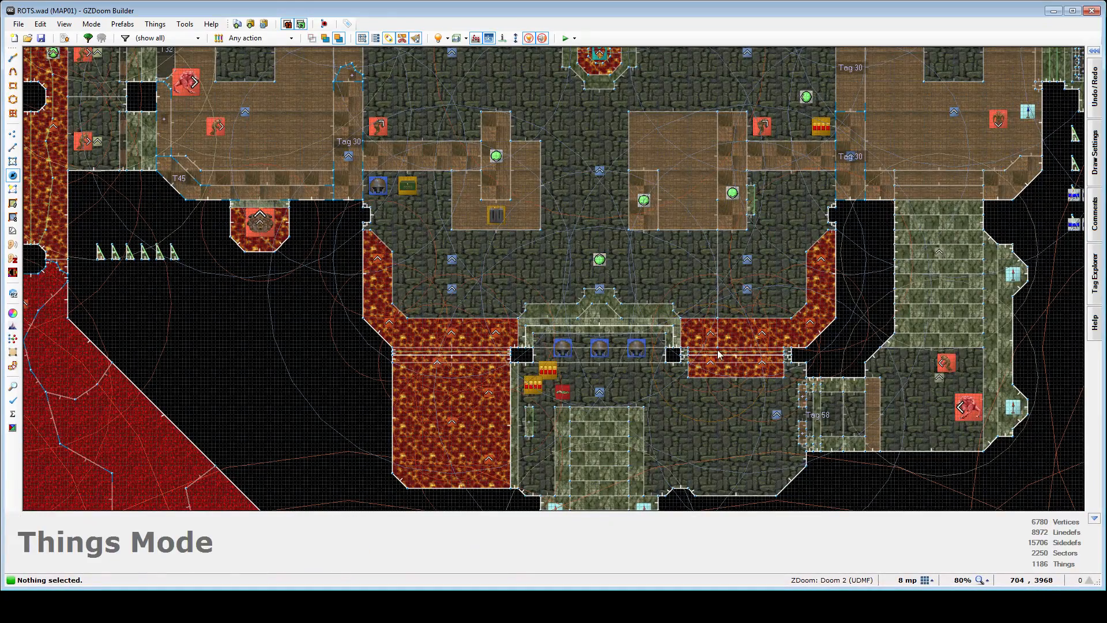
scroll("down", 3)
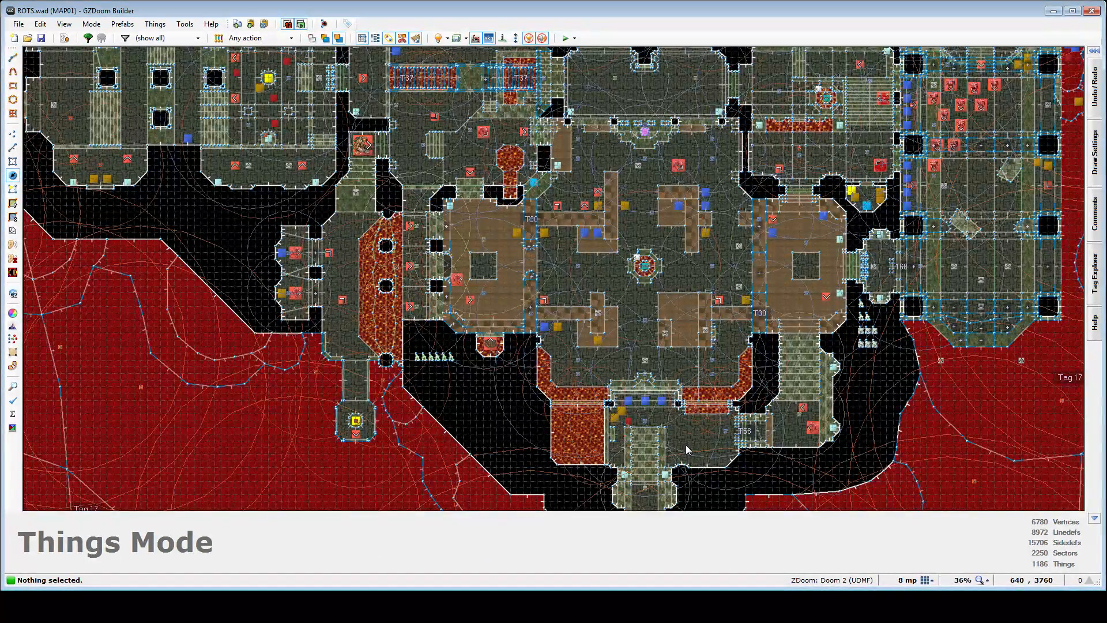
scroll("down", 3)
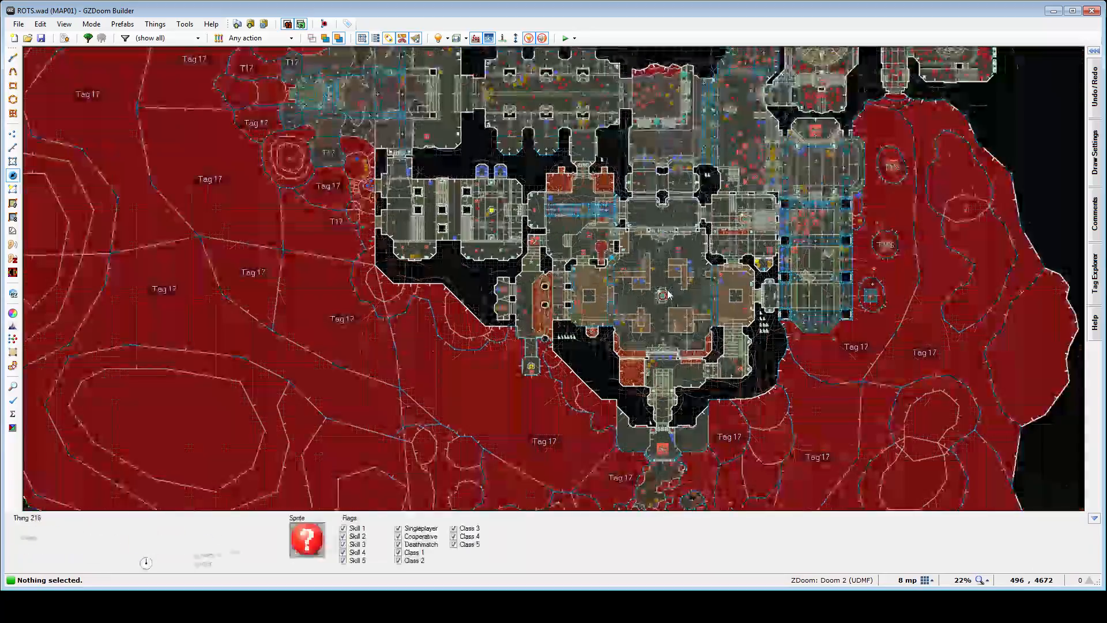
scroll("down", 3)
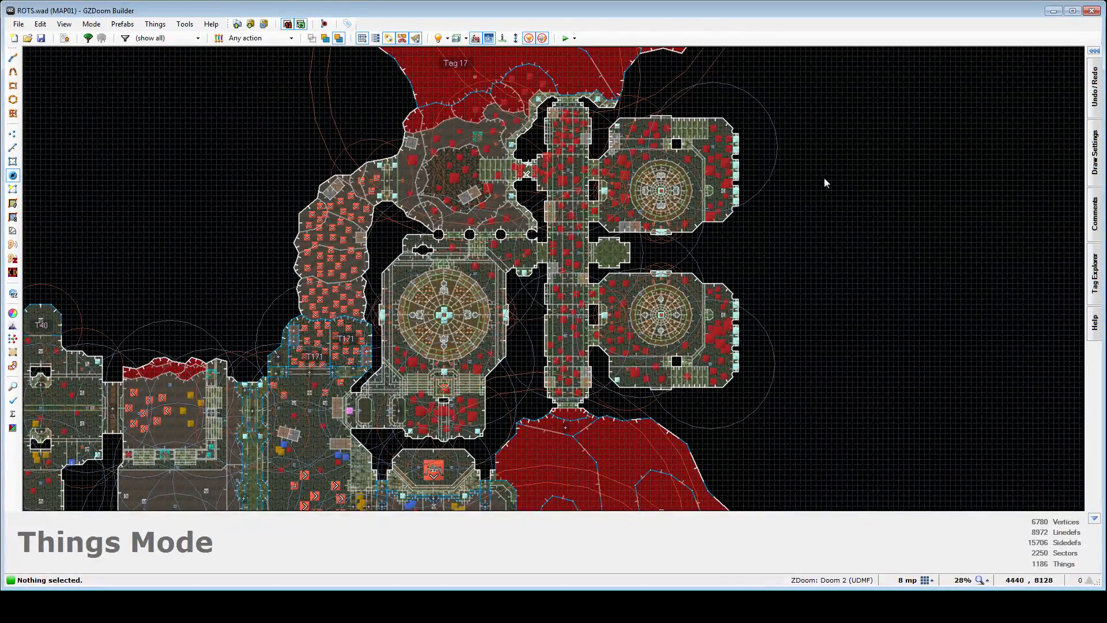
scroll("down", 3)
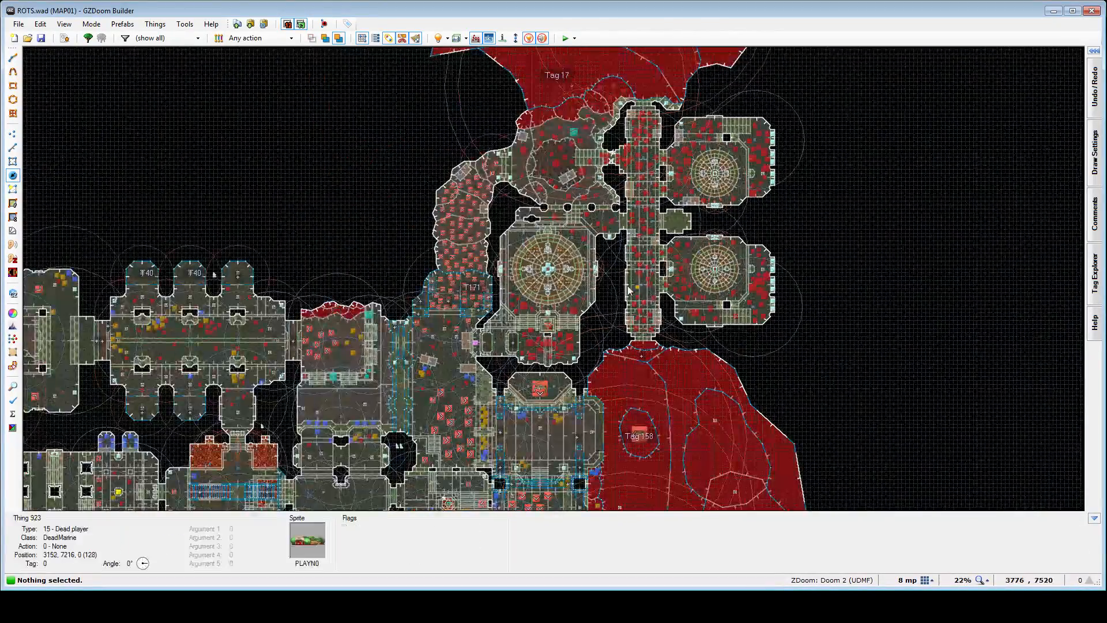
scroll("up", 3)
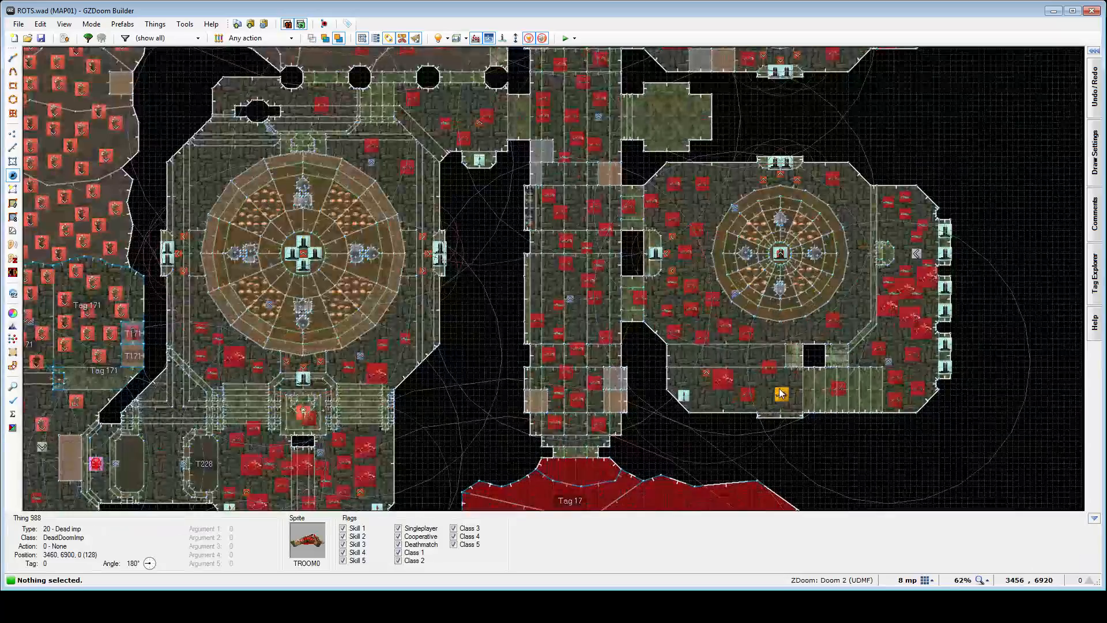
scroll("up", 3)
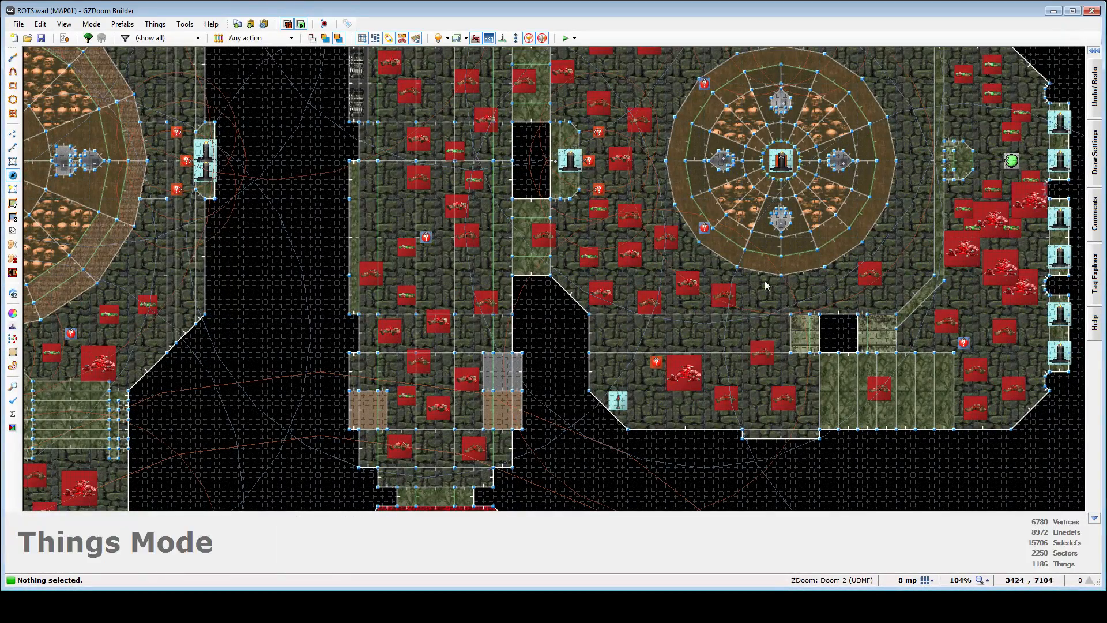
left_click(682, 374)
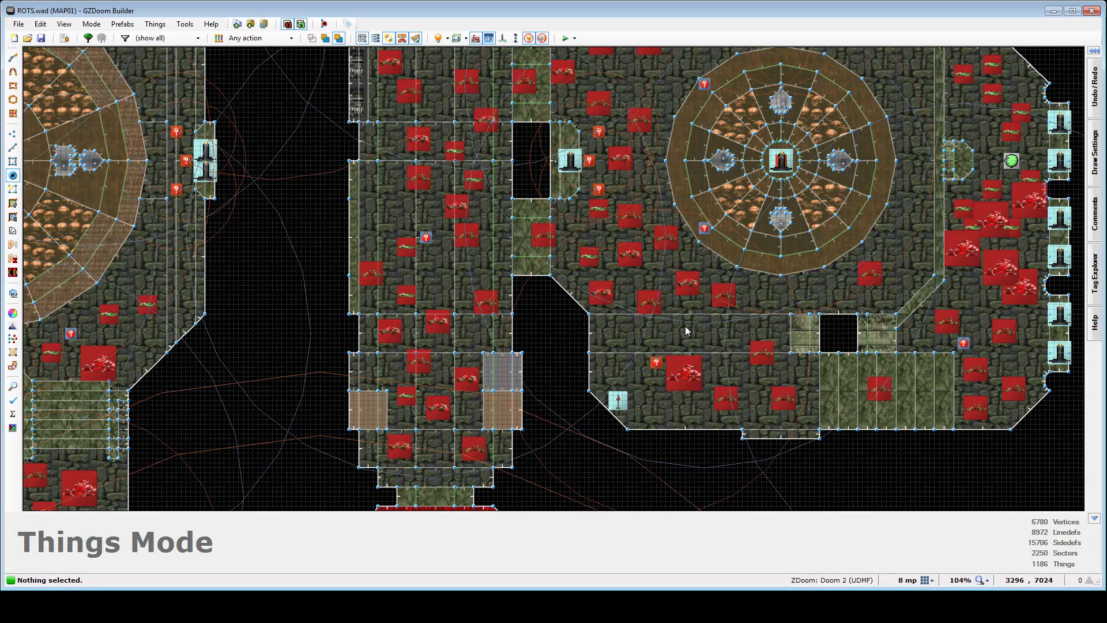
mouse_move(788, 353)
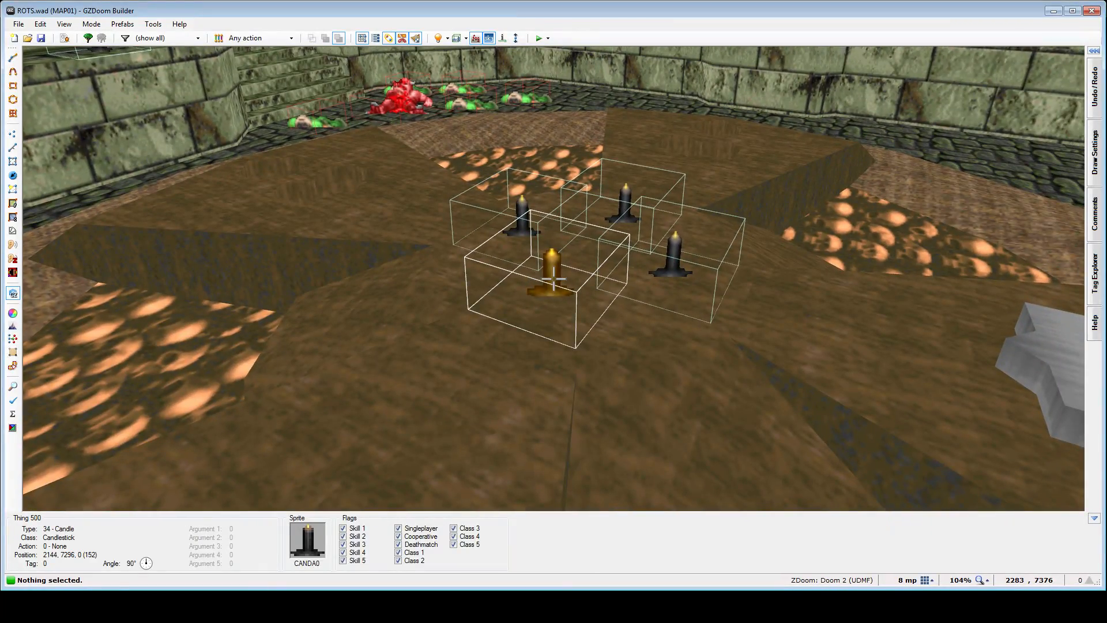
Delete the surplus candlesticks, leaving one candlestick at the circular room's centre
key("Delete")
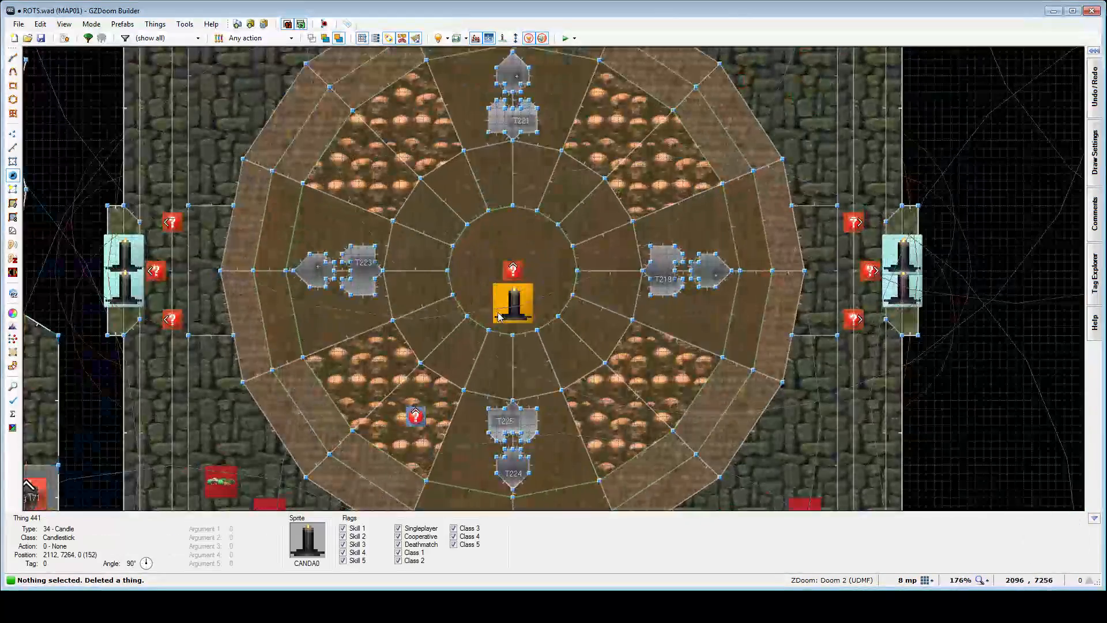
Save MAP01 to ROTS.wad with the candlesticks removed and let the nodes rebuild
scroll("up", 3)
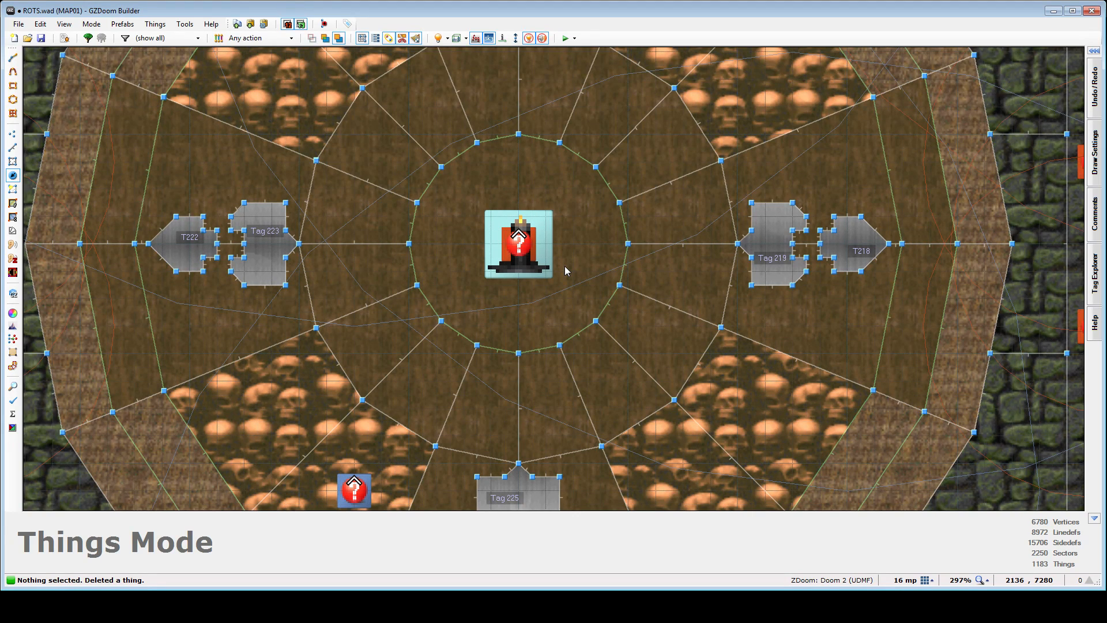
left_click(518, 245)
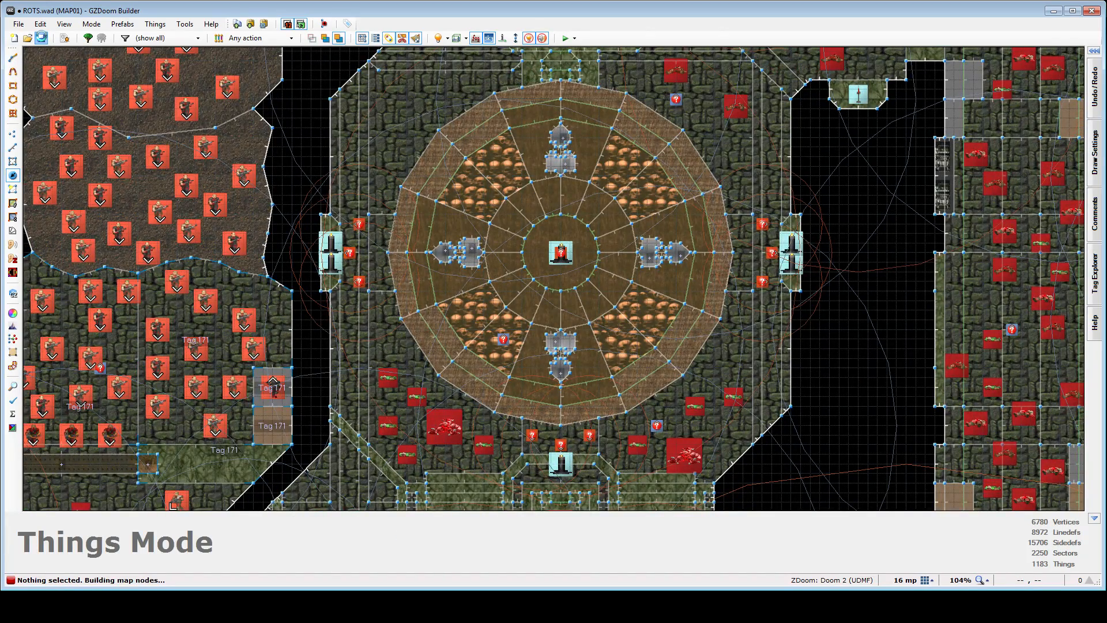
left_click(42, 38)
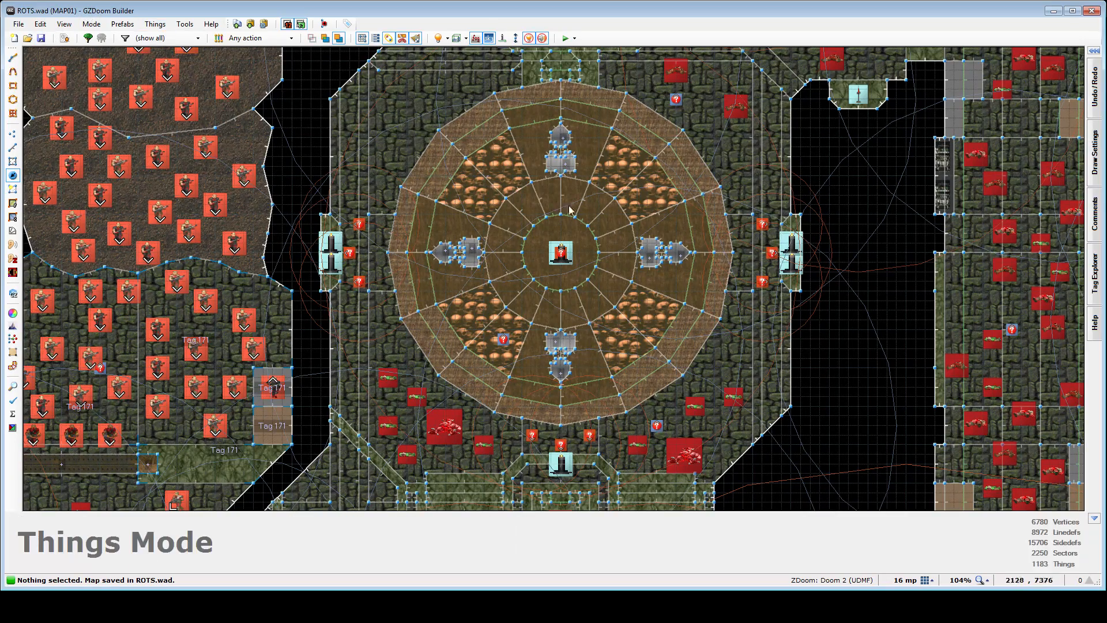
scroll("down", 3)
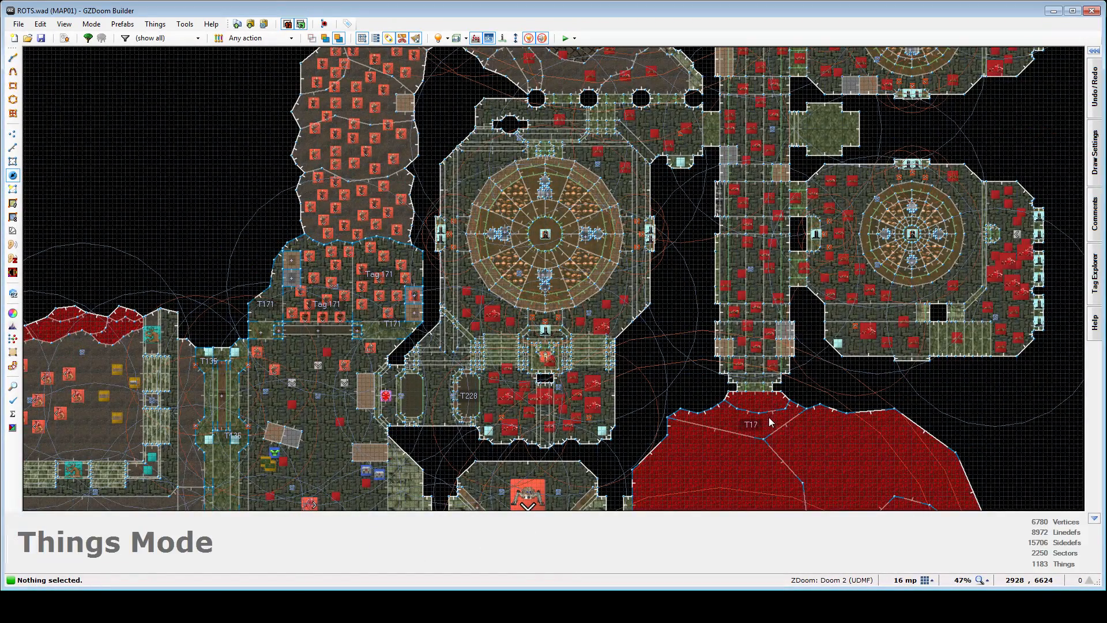
Zoom out to view MAP01's central complex ringed by the Tag 17 sectors
scroll("down", 3)
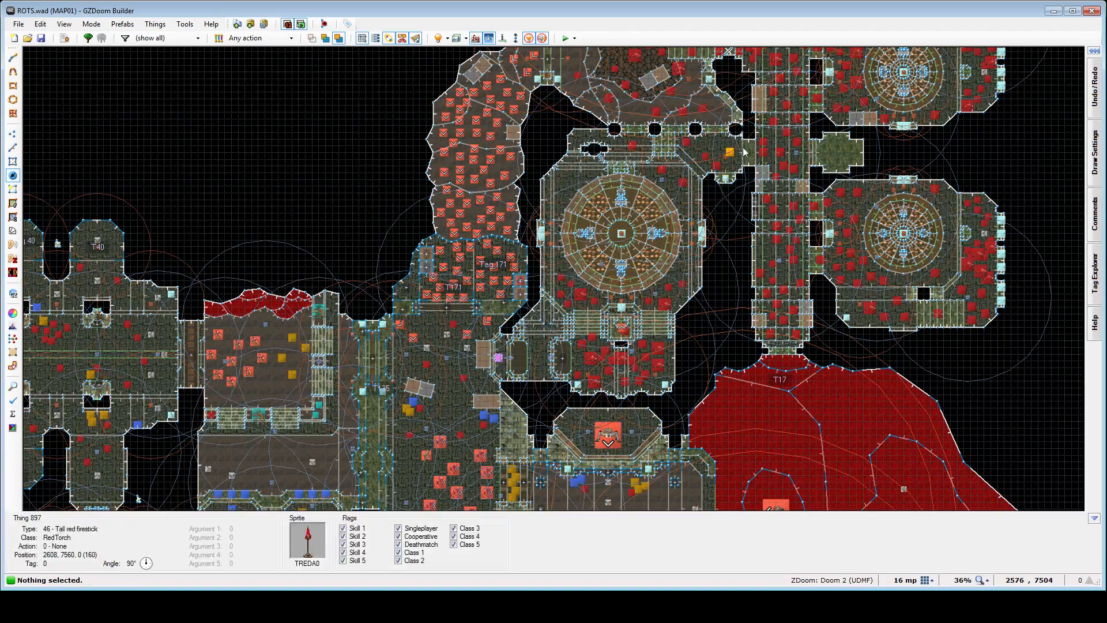
scroll("down", 3)
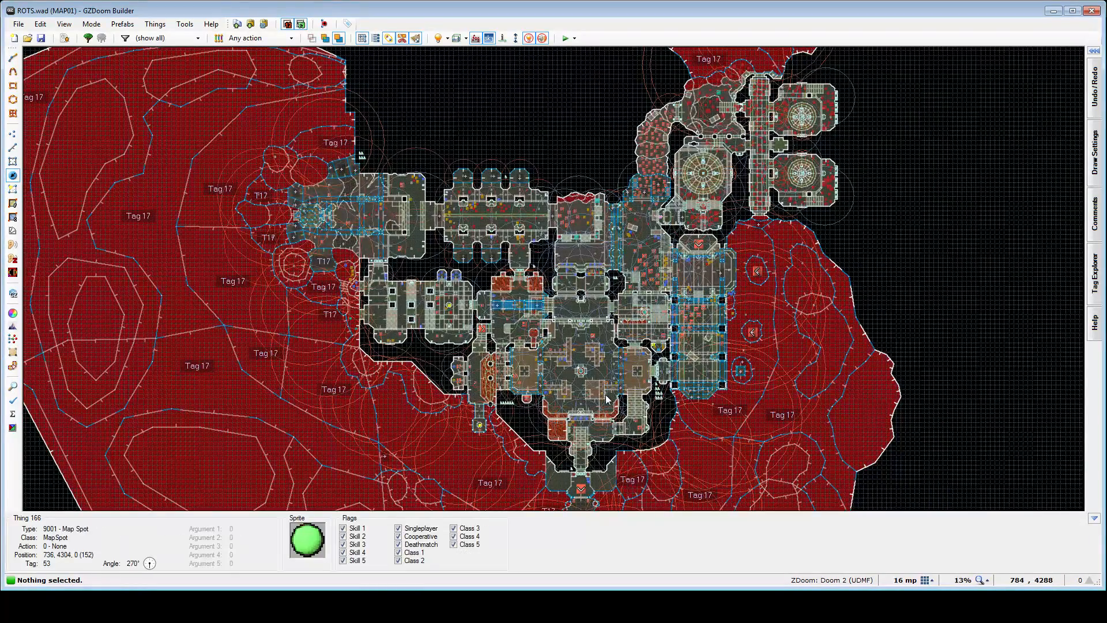
scroll("up", 3)
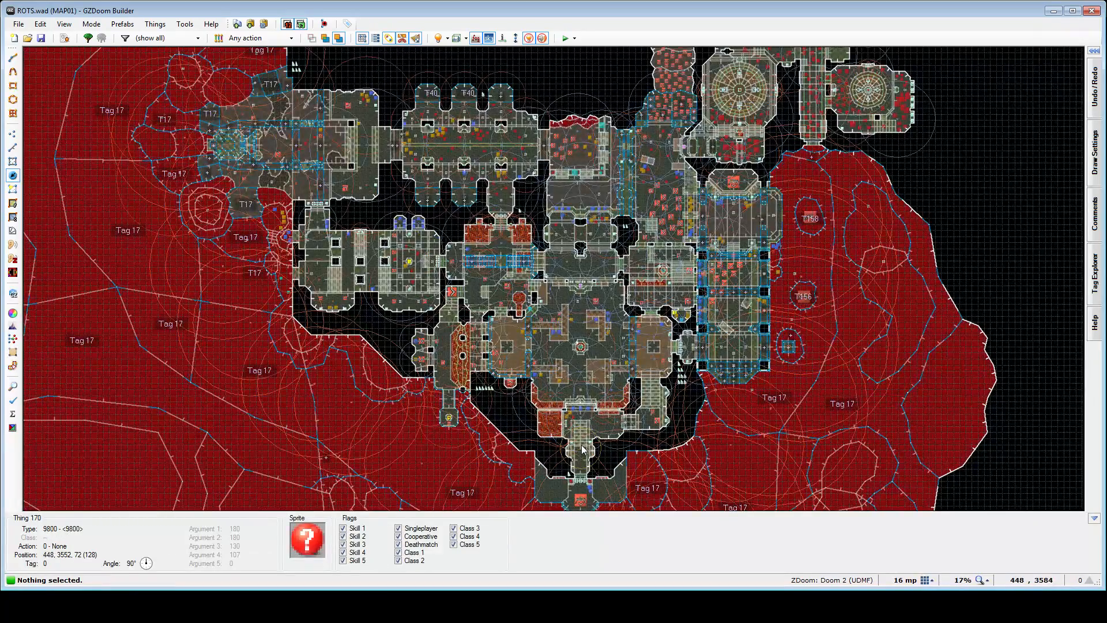
scroll("up", 3)
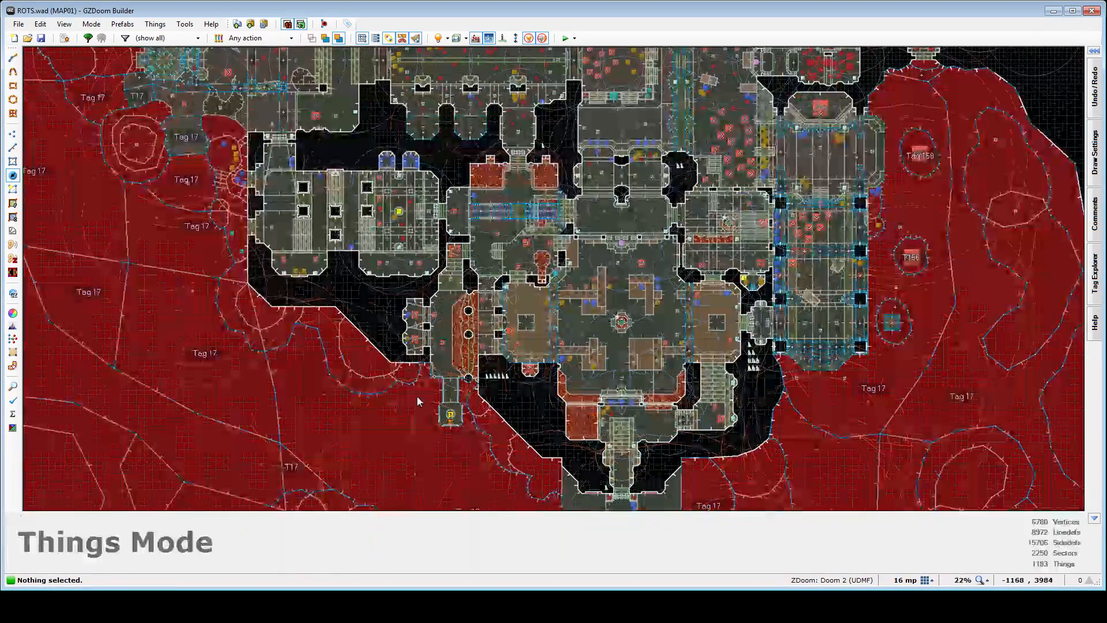
Zoom in and out around the western wing and its lava corridor
scroll("up", 3)
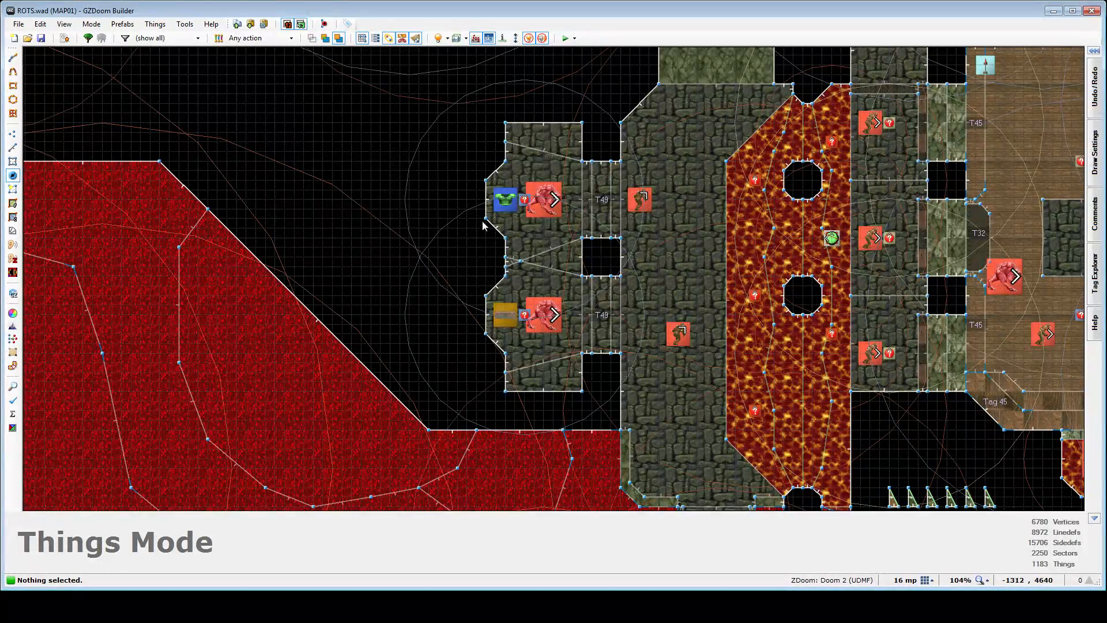
scroll("down", 3)
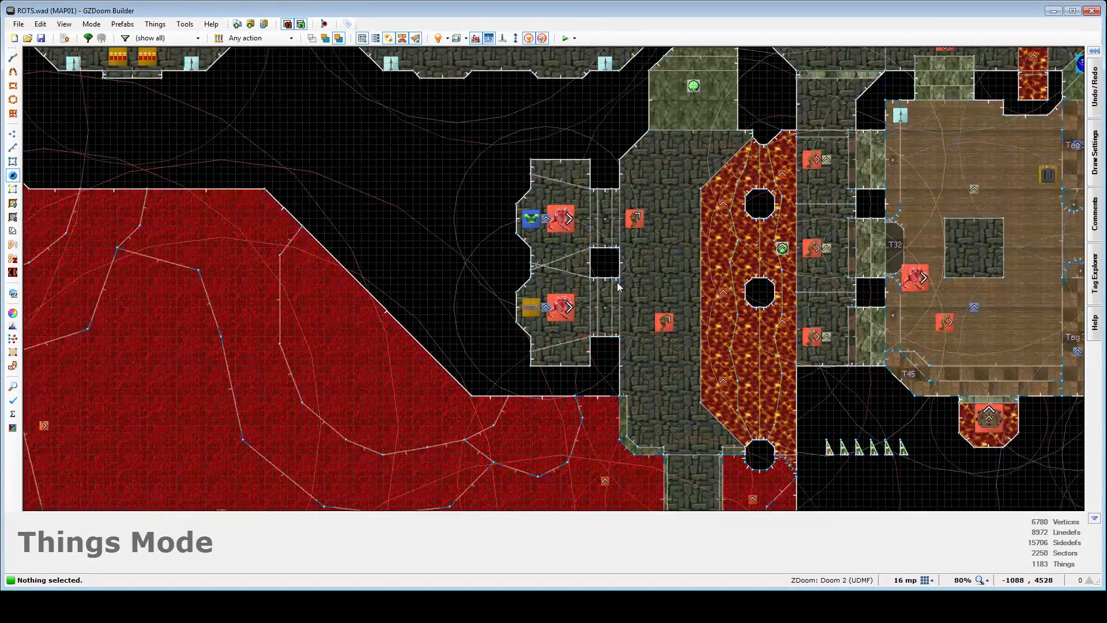
scroll("down", 3)
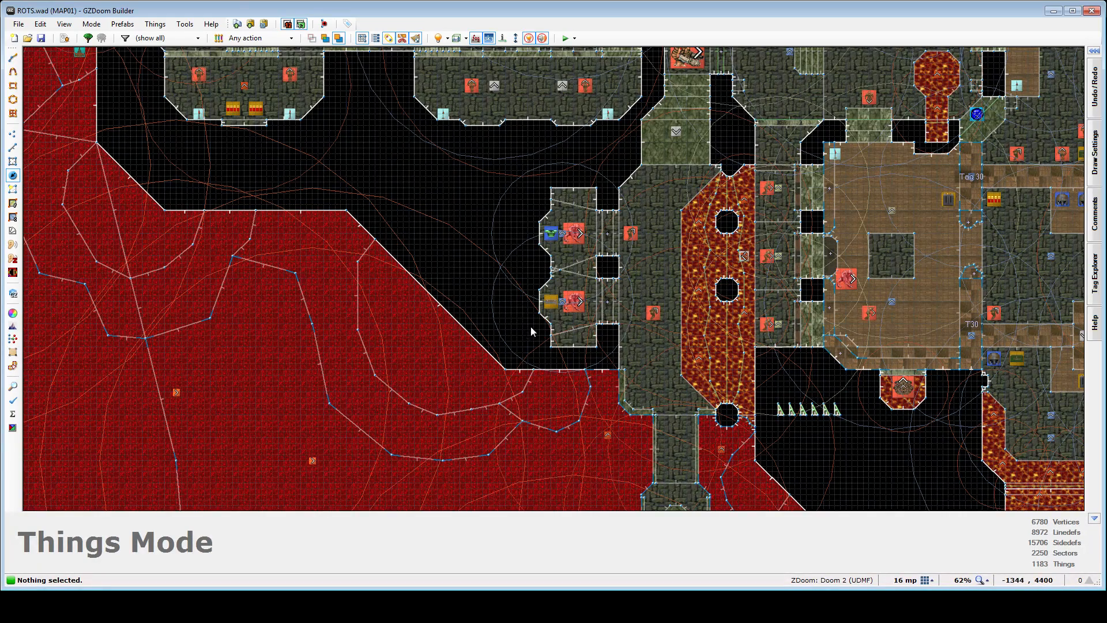
scroll("down", 3)
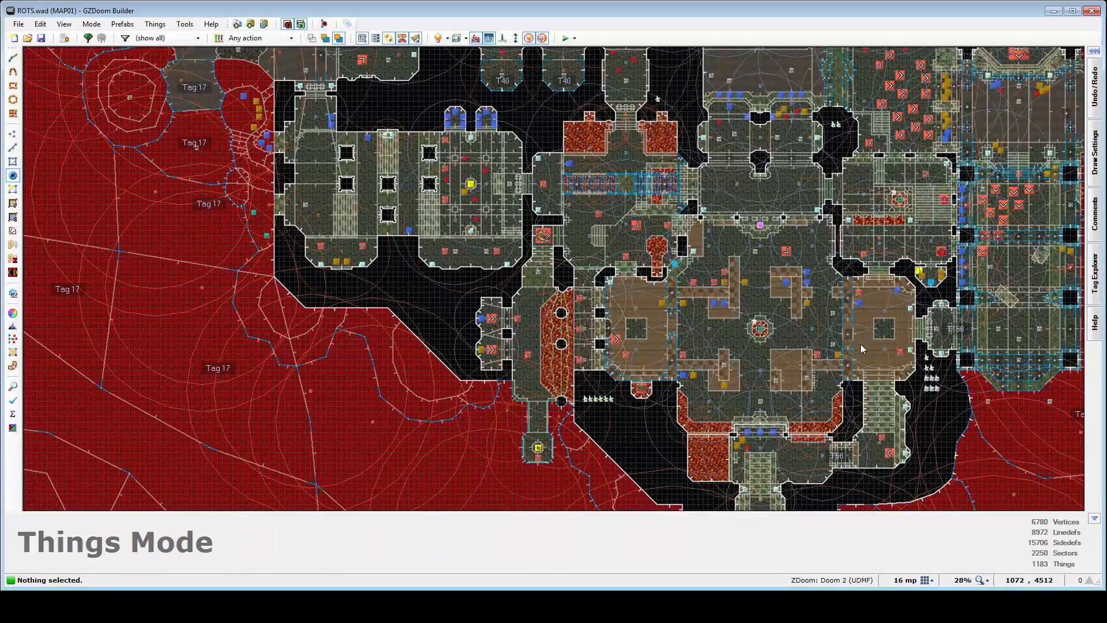
scroll("up", 3)
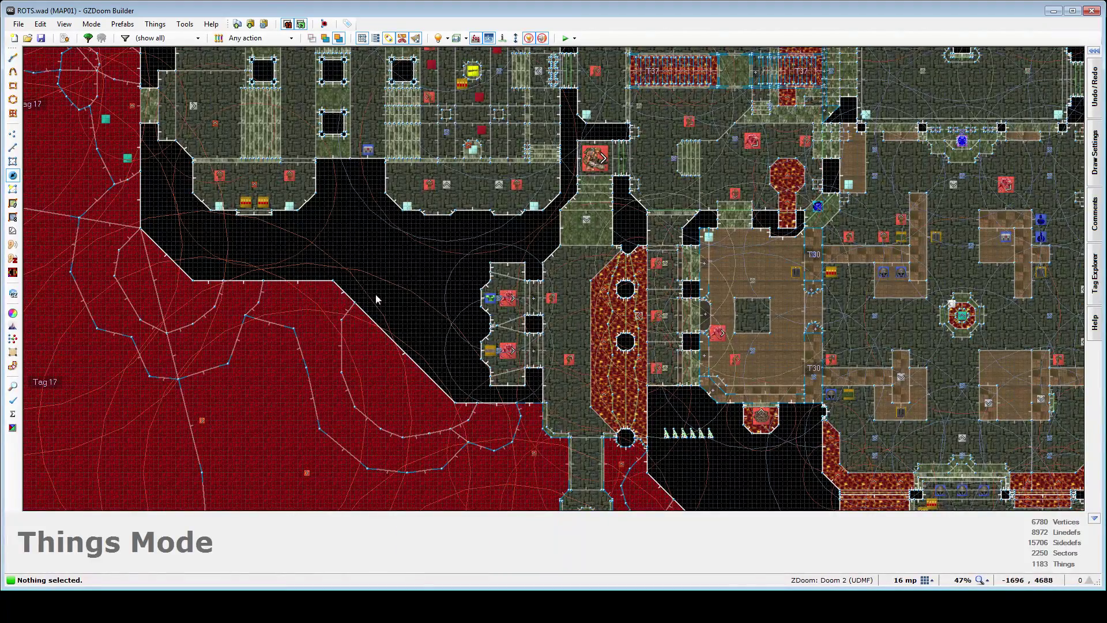
mouse_move(360, 399)
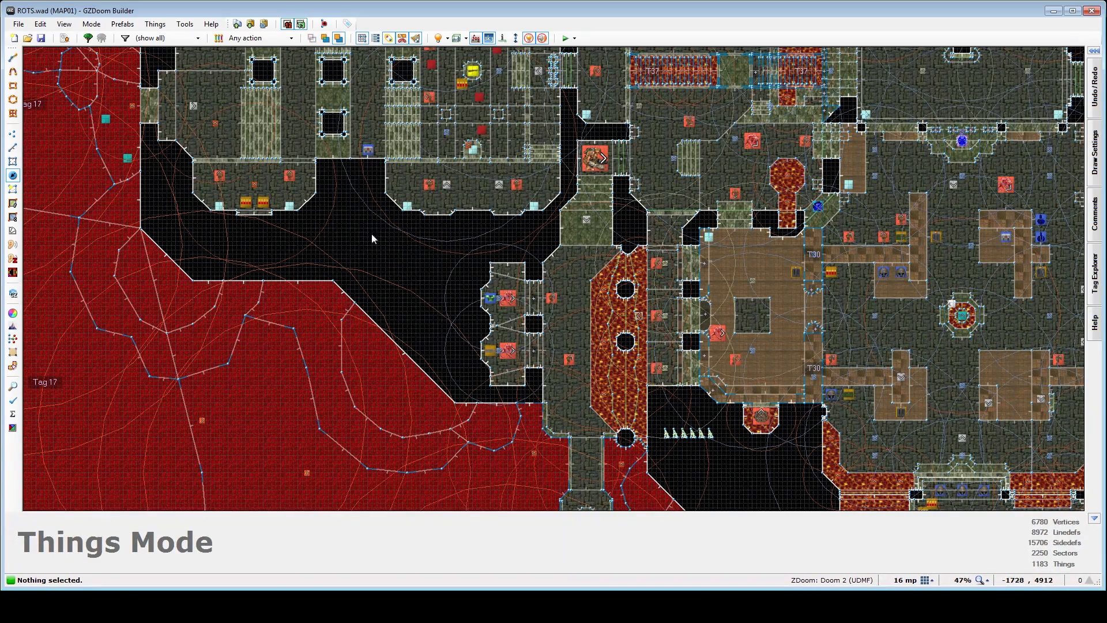
mouse_move(295, 297)
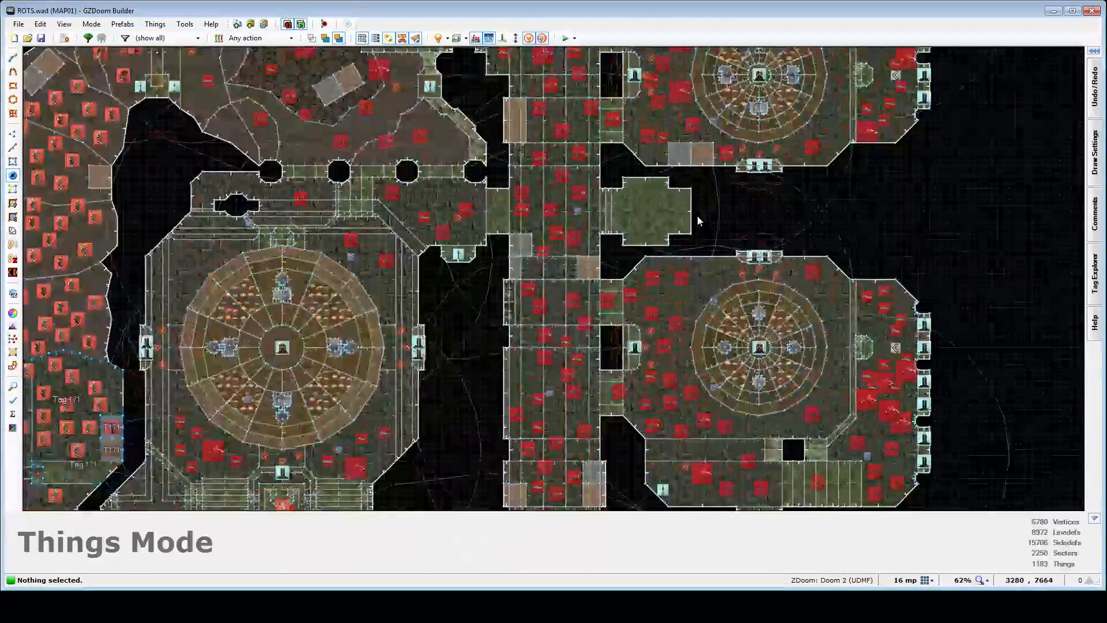
Zoom back onto the two circular candle halls and the corridor between them
scroll("up", 3)
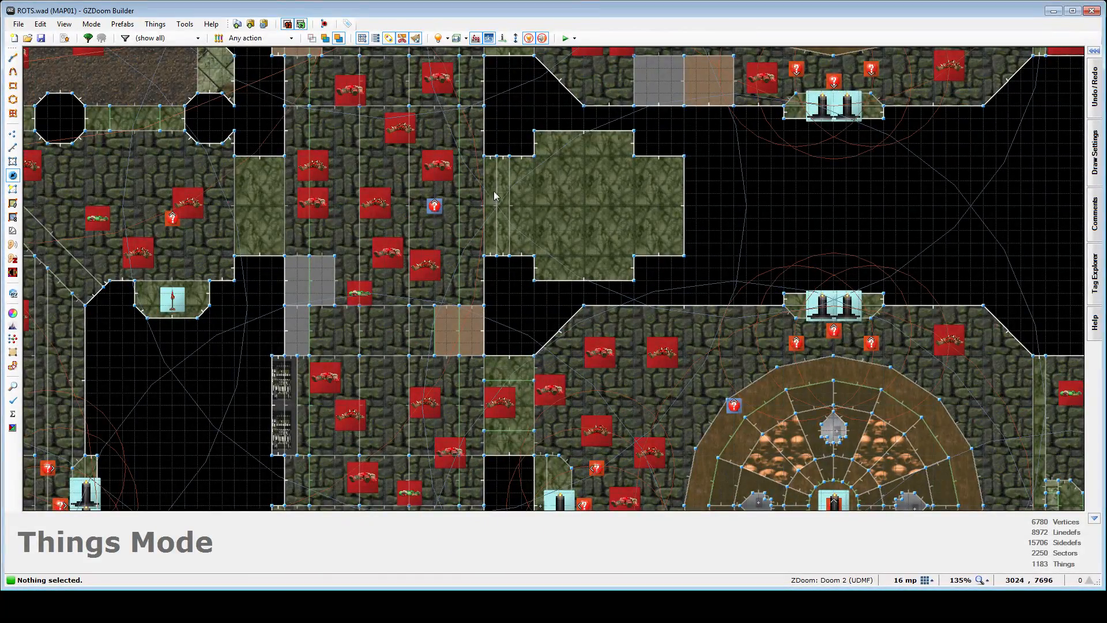
scroll("down", 3)
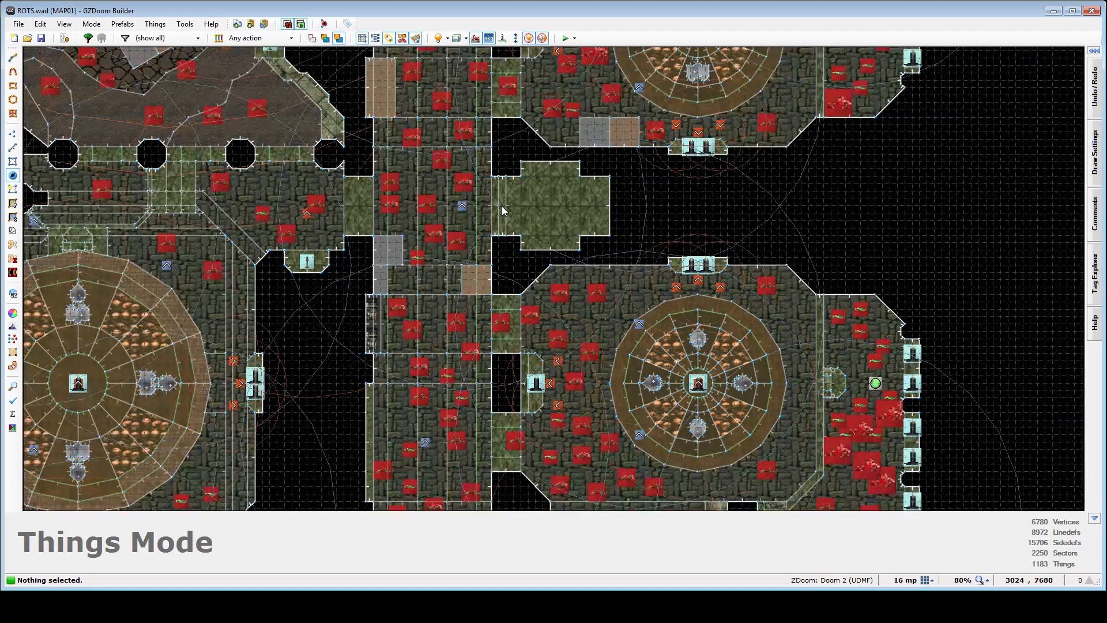